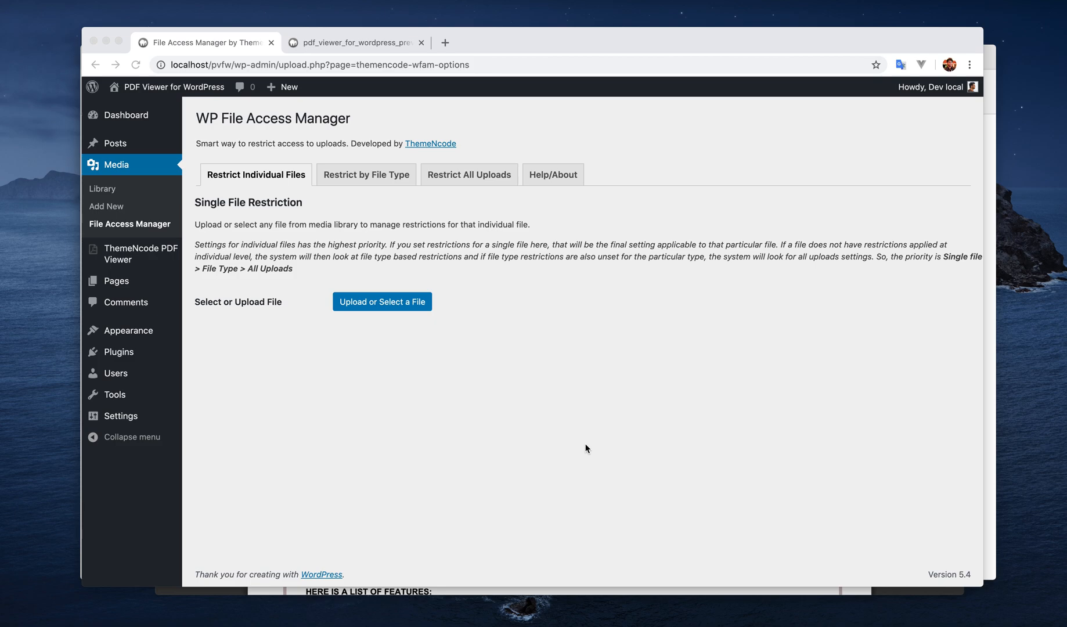
pyautogui.moveTo(583, 427)
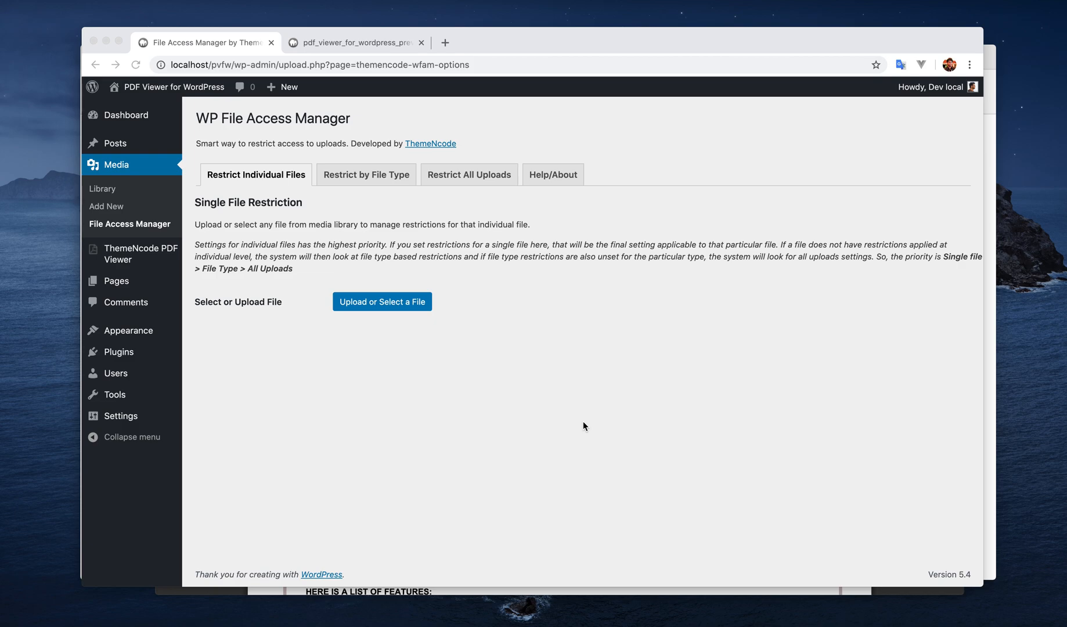
pyautogui.moveTo(583, 416)
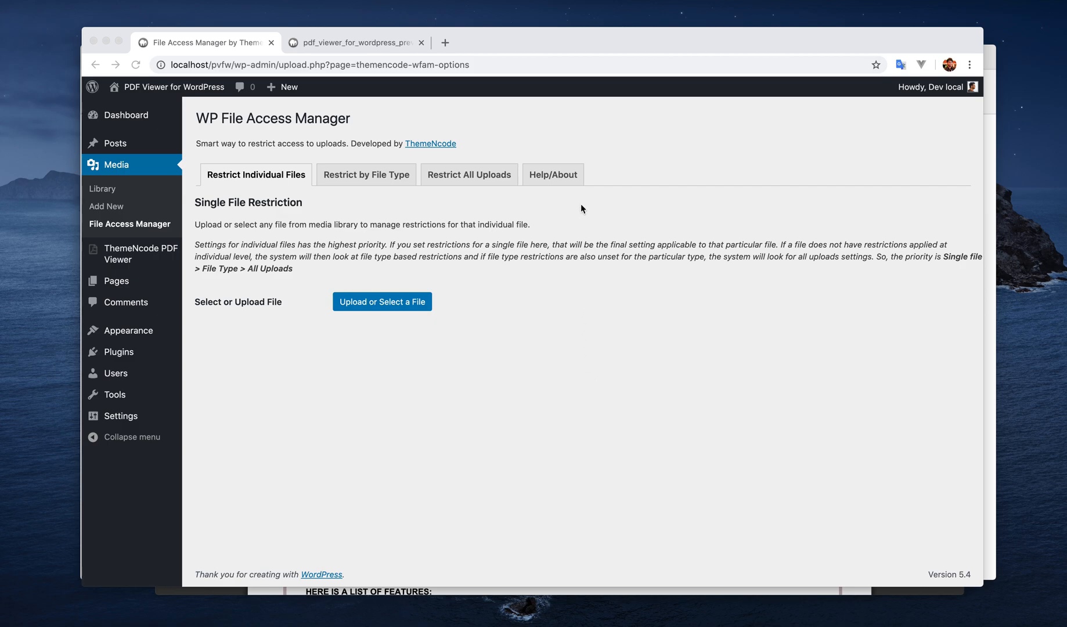
pyautogui.moveTo(610, 161)
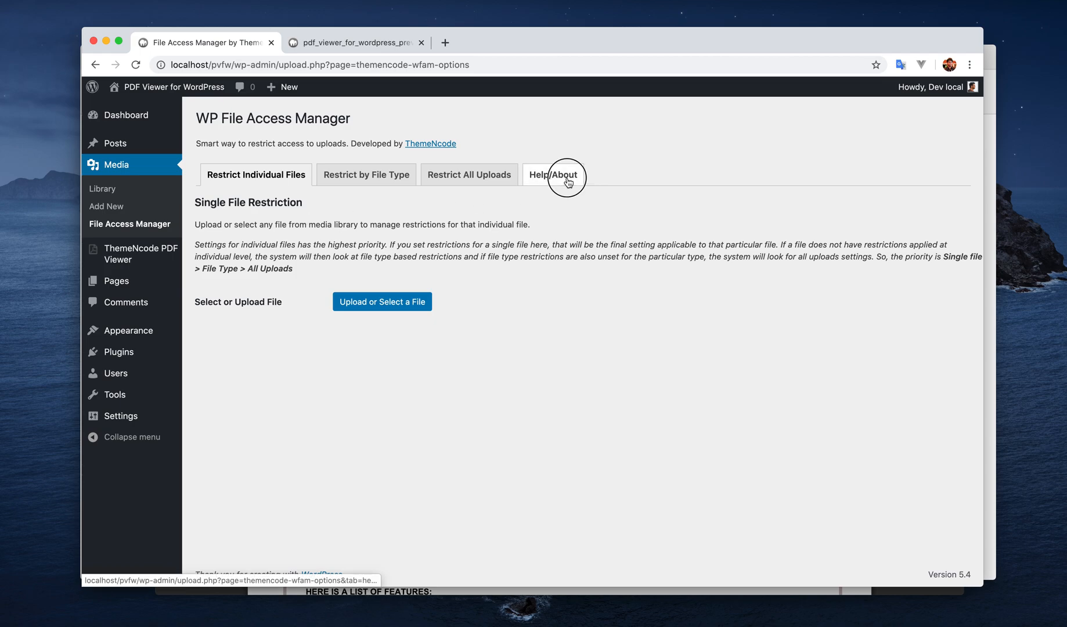
# Review the plugin help, then choose pdf_viewer_for_wordpress_preview_pdf.pdf from the Media Library to edit its restrictions.
pyautogui.click(553, 174)
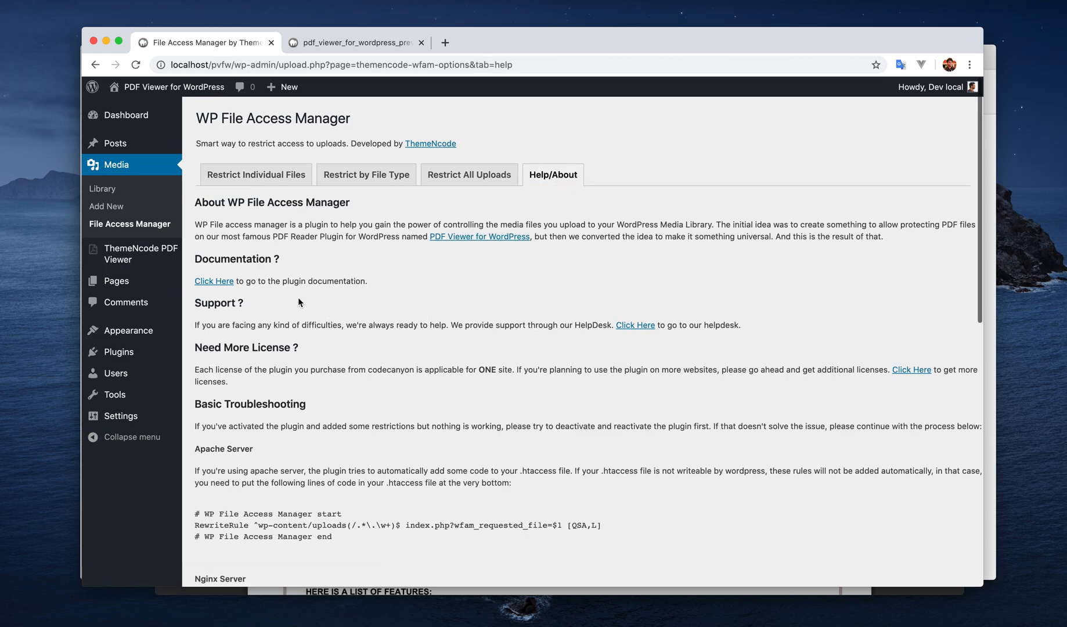
pyautogui.moveTo(295, 301)
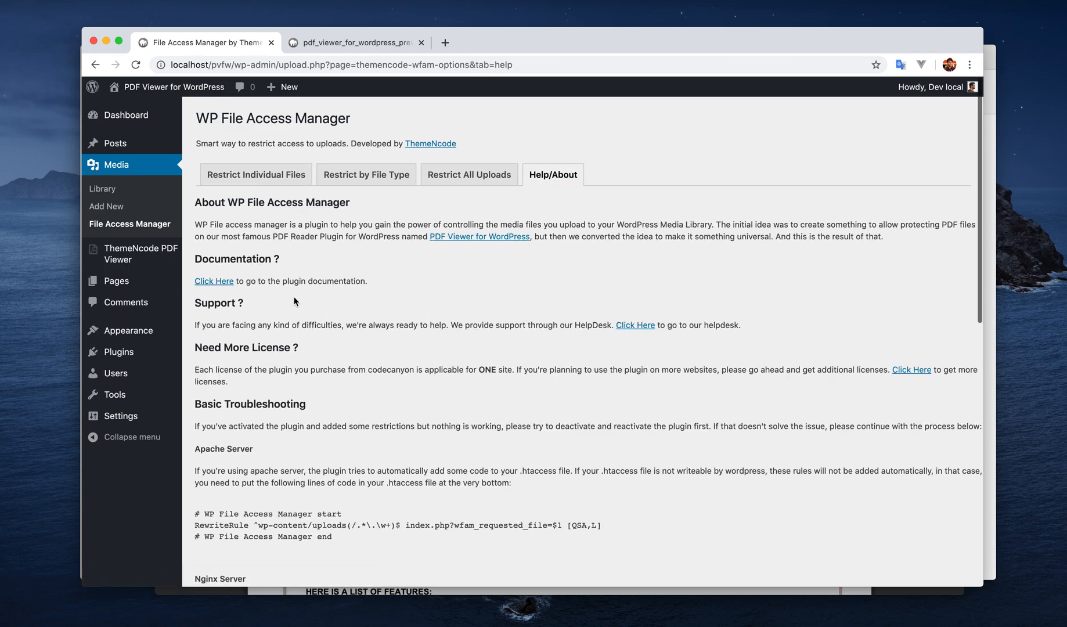
pyautogui.moveTo(912, 373)
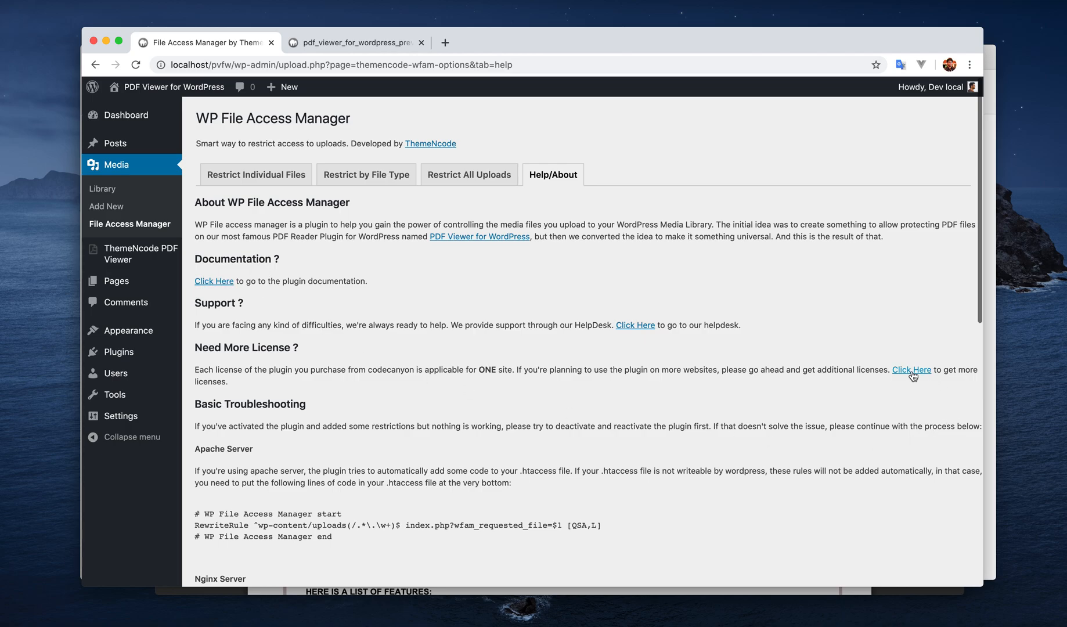
pyautogui.scroll(-3)
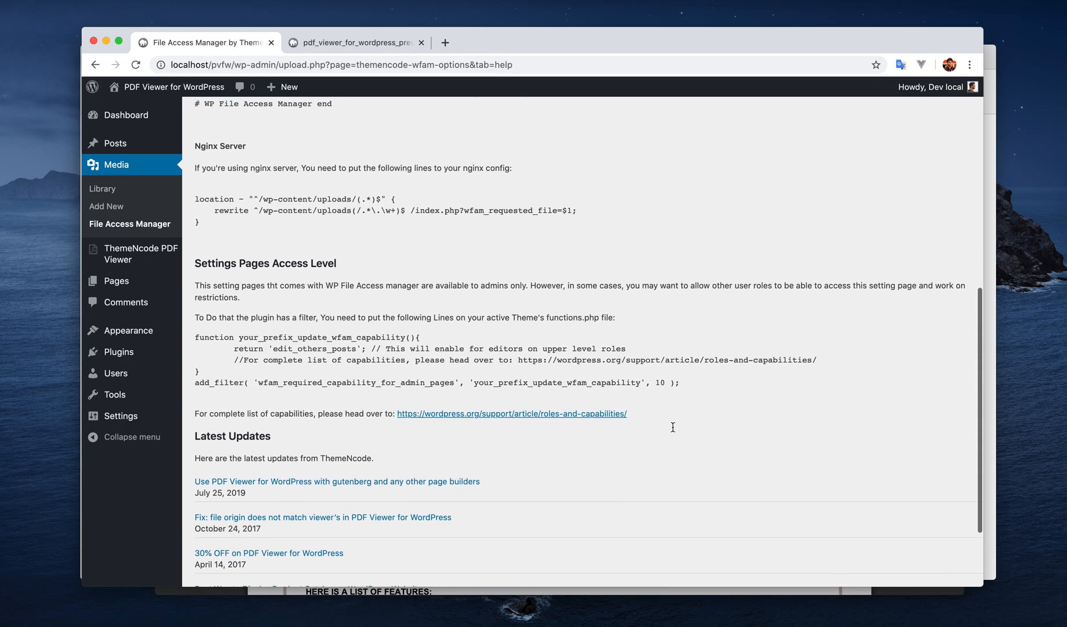
pyautogui.scroll(3)
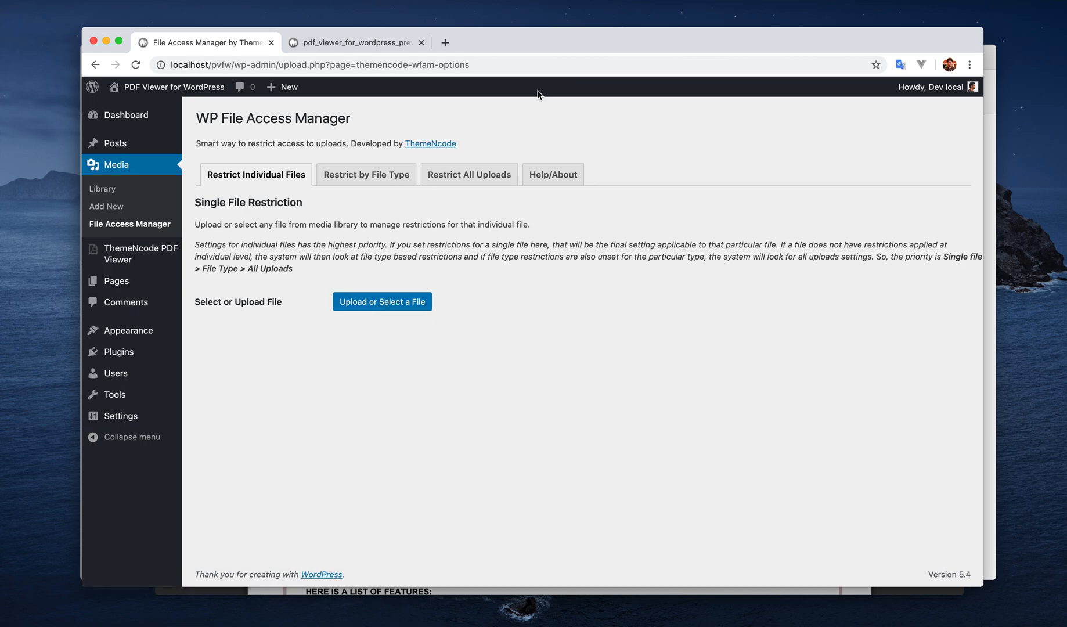
pyautogui.moveTo(578, 53)
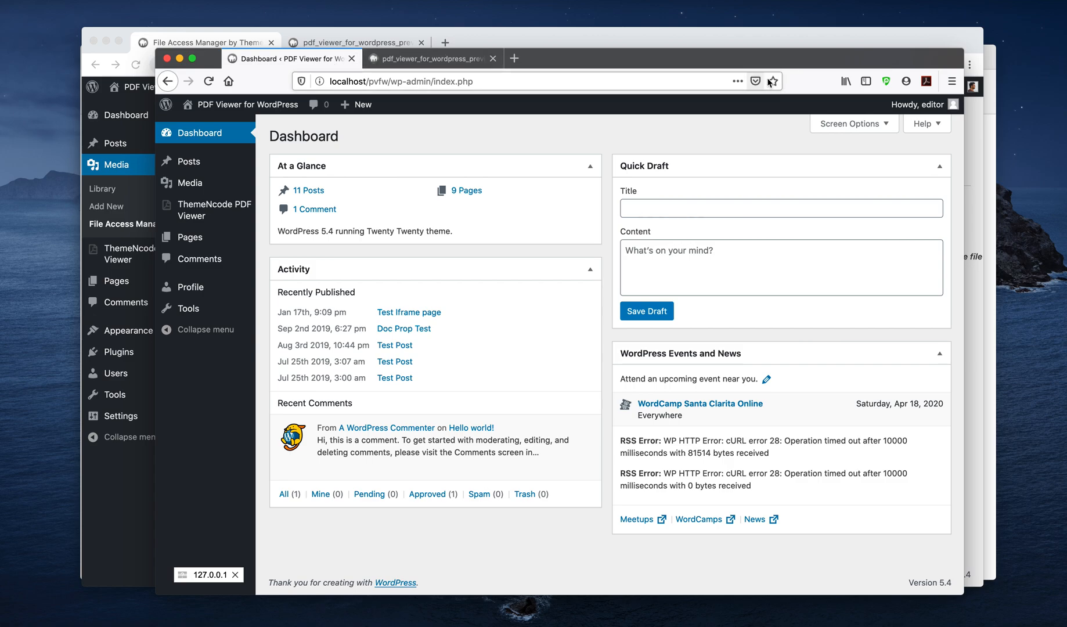
pyautogui.moveTo(768, 129)
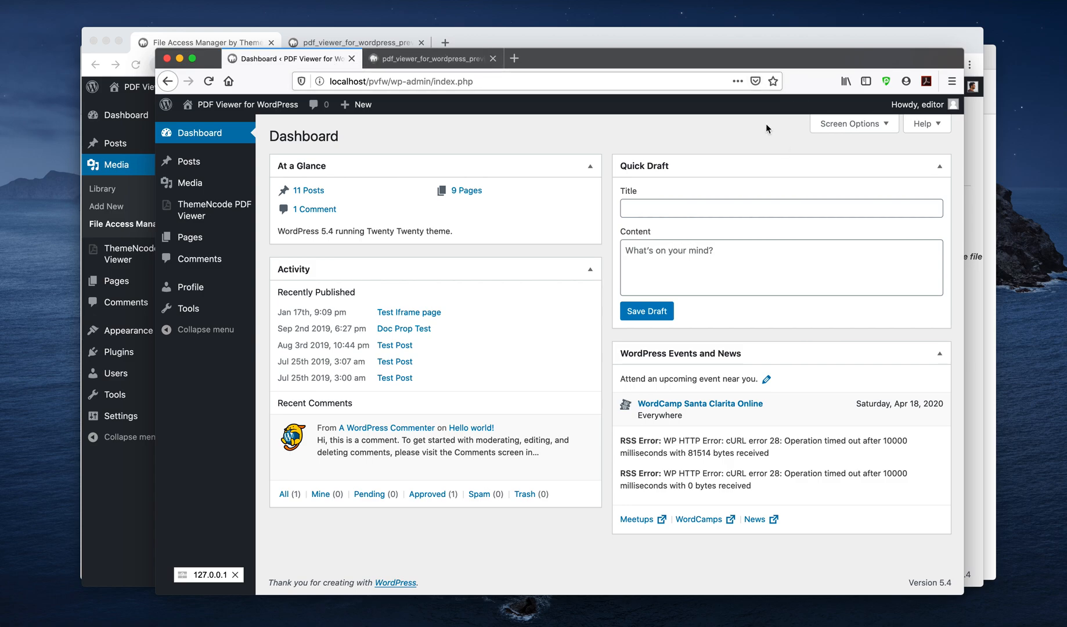
pyautogui.moveTo(722, 542)
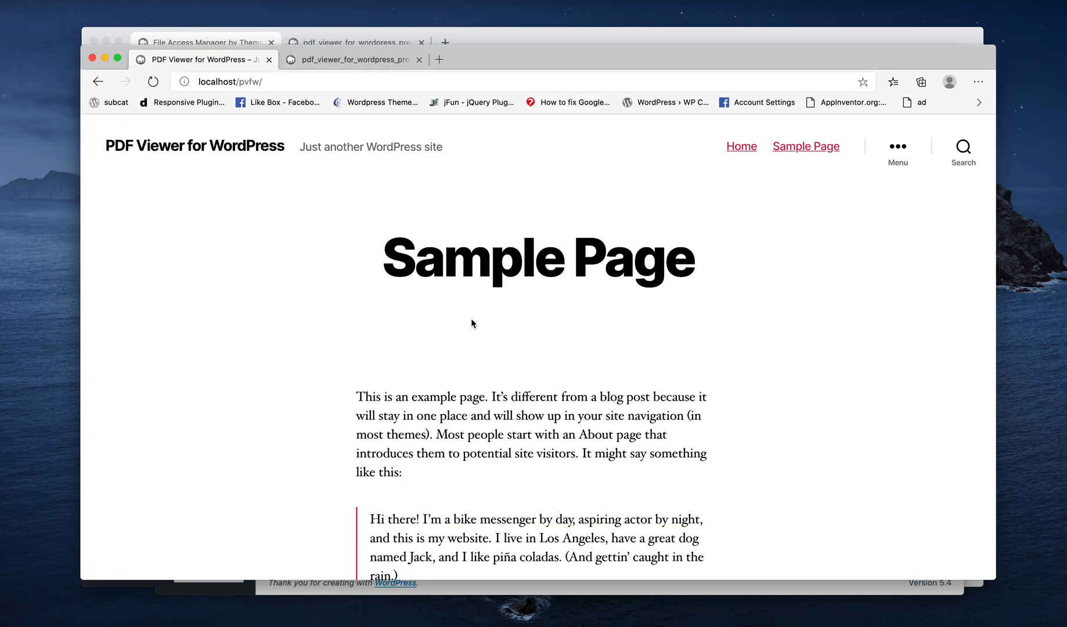
pyautogui.moveTo(473, 307)
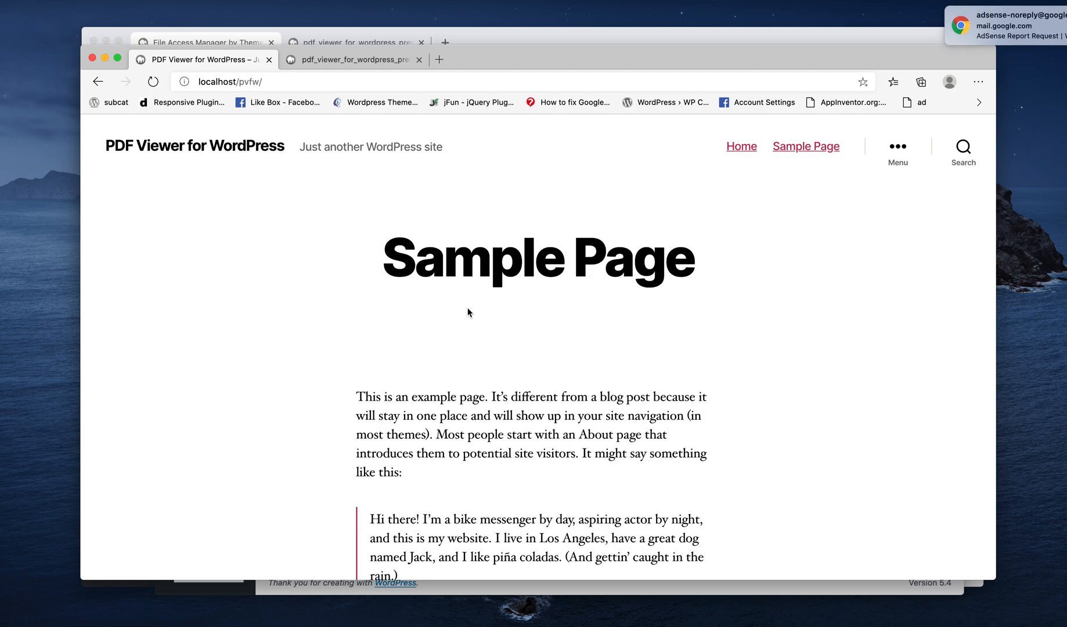
pyautogui.moveTo(473, 304)
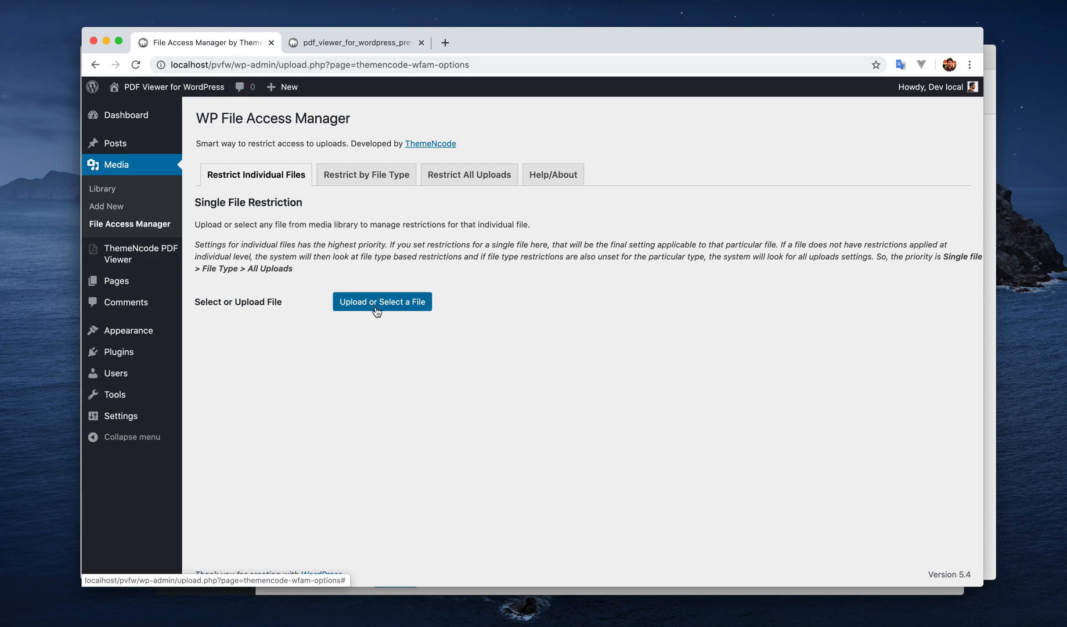
pyautogui.click(382, 302)
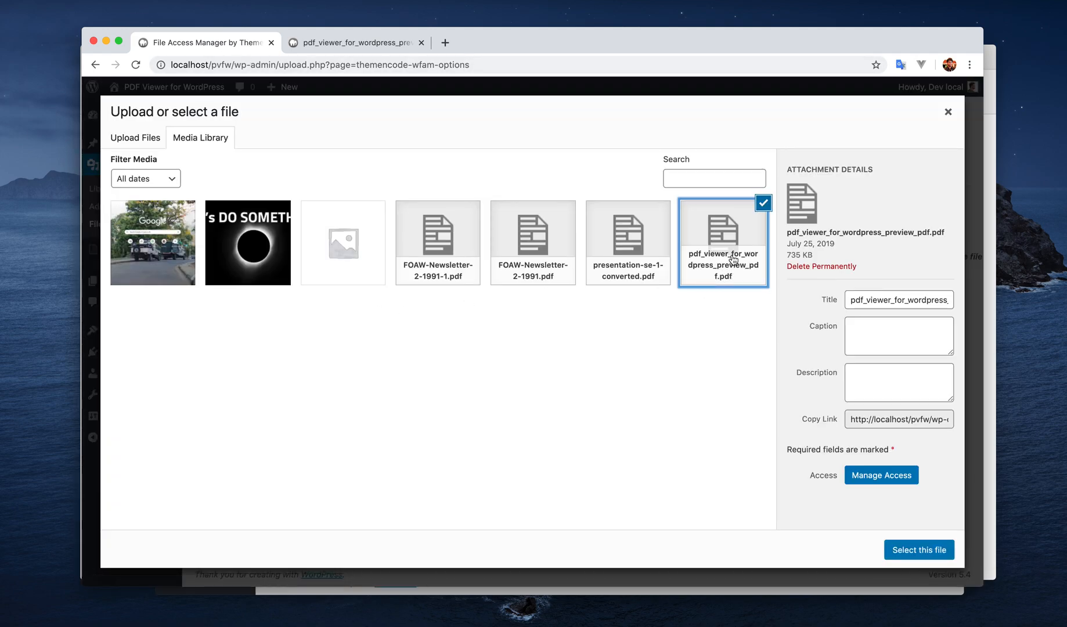
pyautogui.click(919, 549)
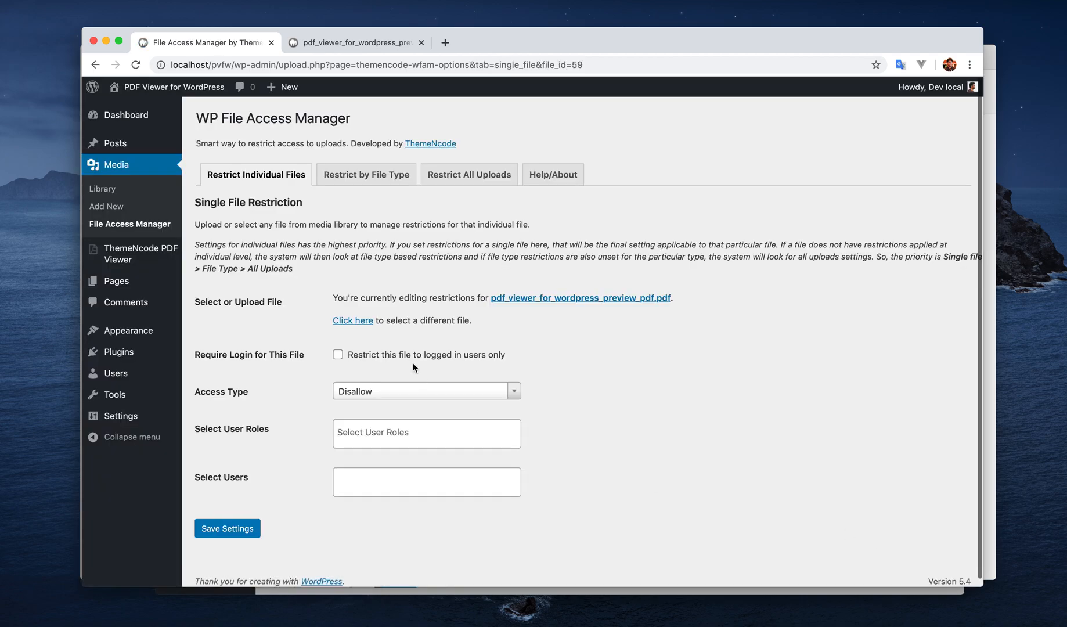
pyautogui.moveTo(308, 353)
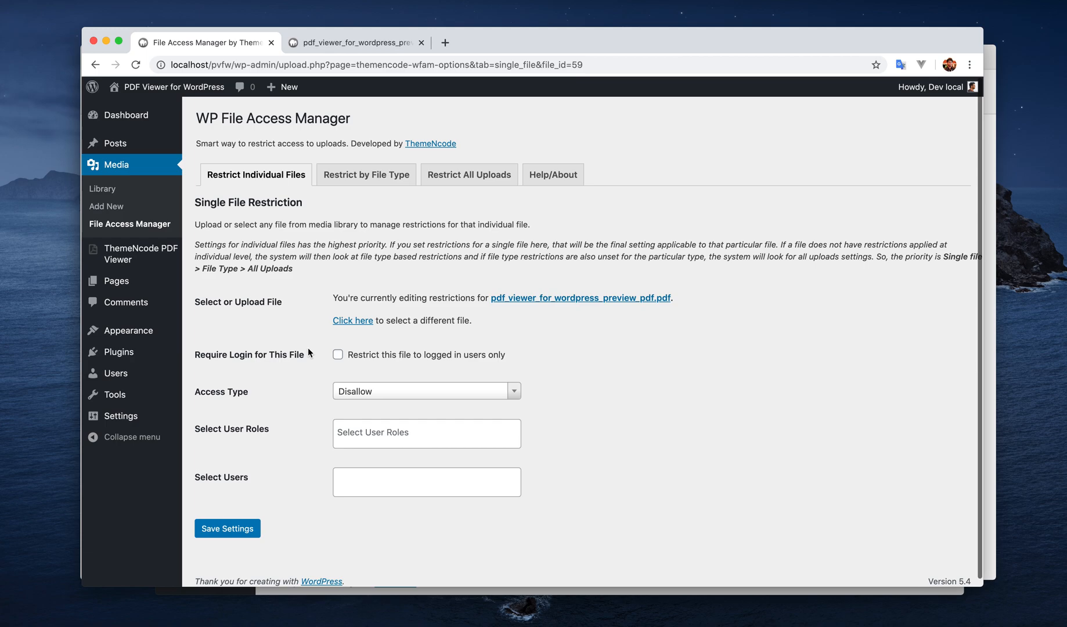
pyautogui.moveTo(381, 368)
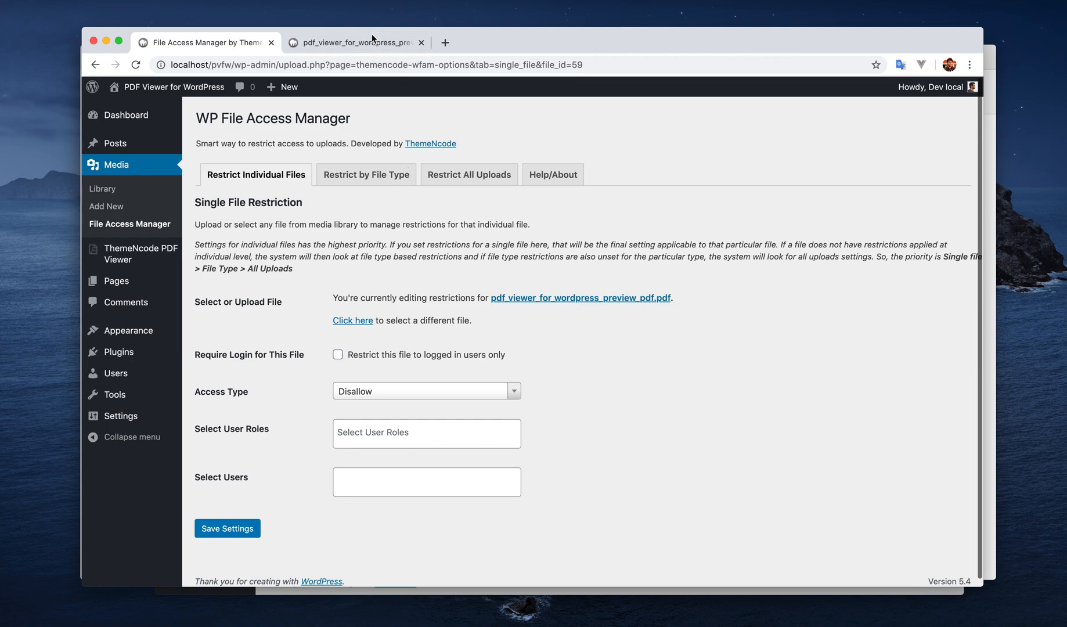
pyautogui.click(353, 41)
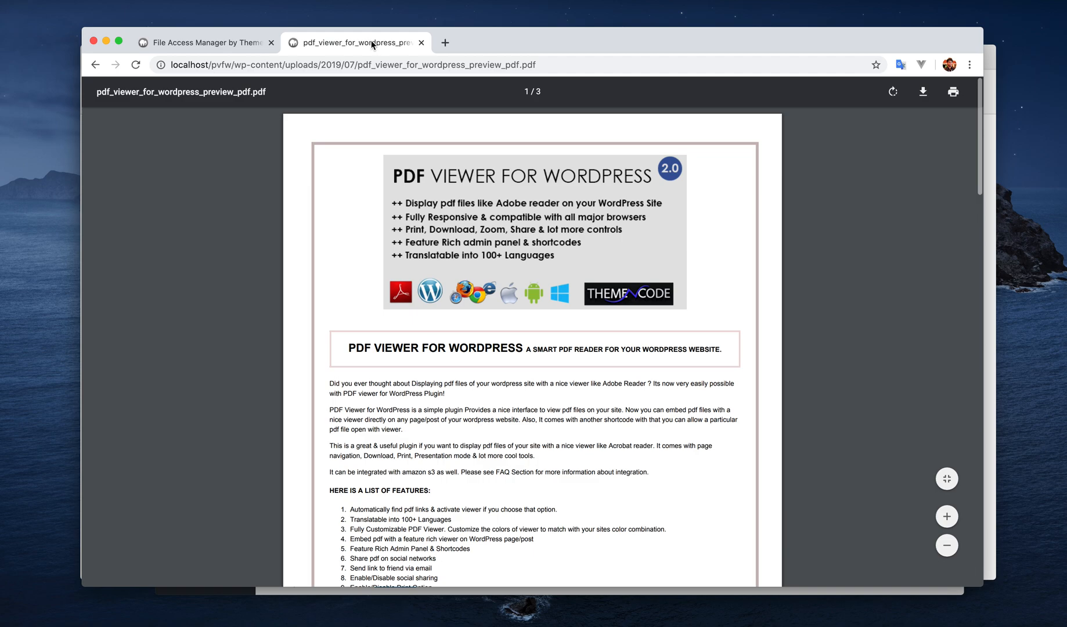
pyautogui.moveTo(420, 91)
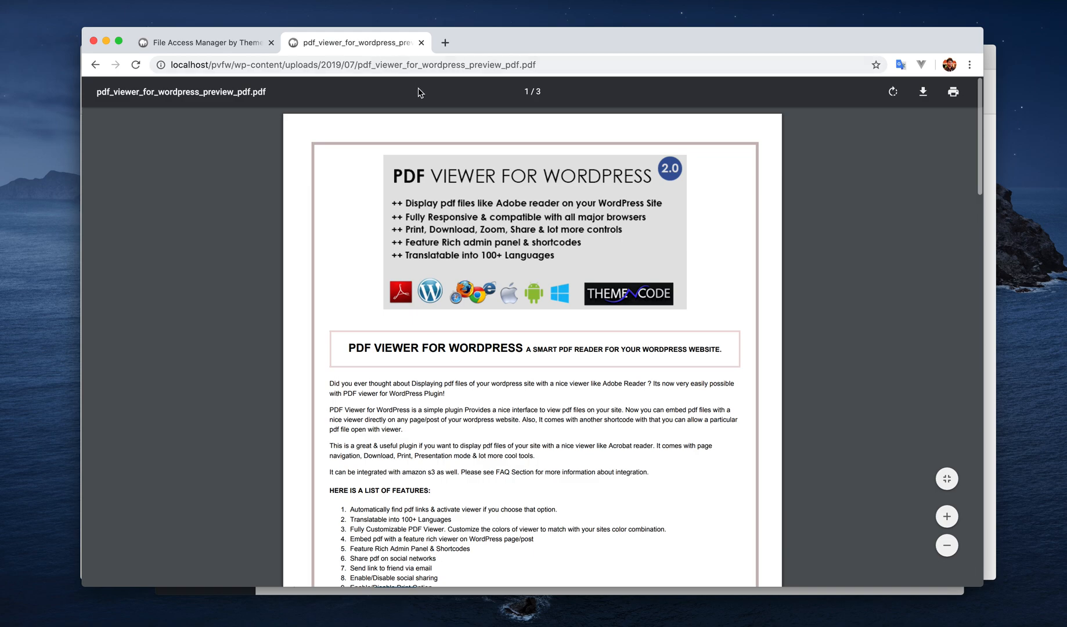
pyautogui.click(135, 65)
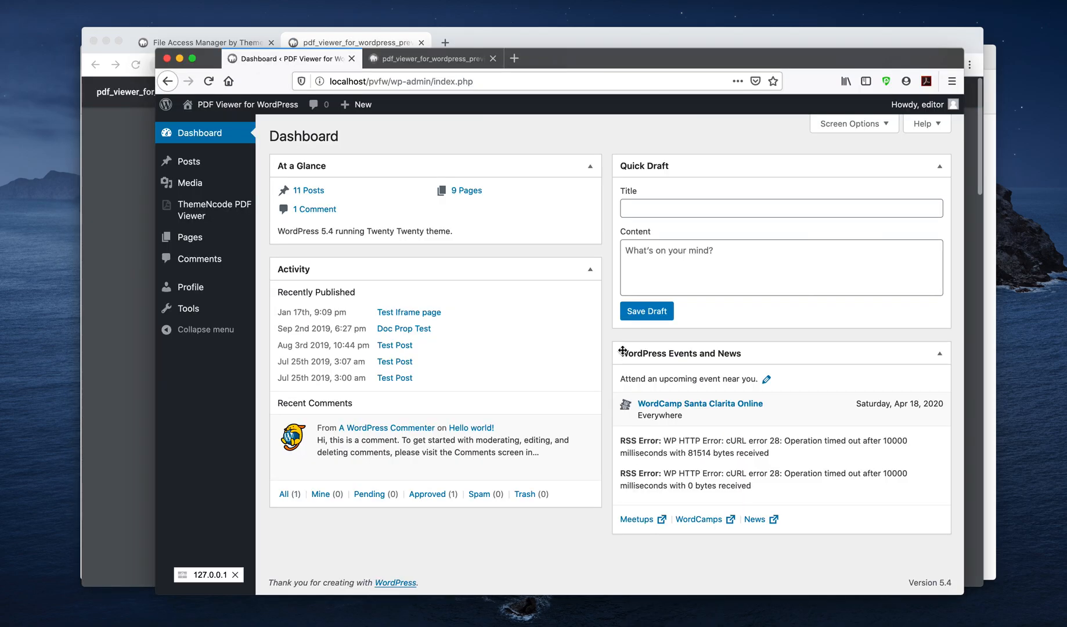
pyautogui.click(431, 58)
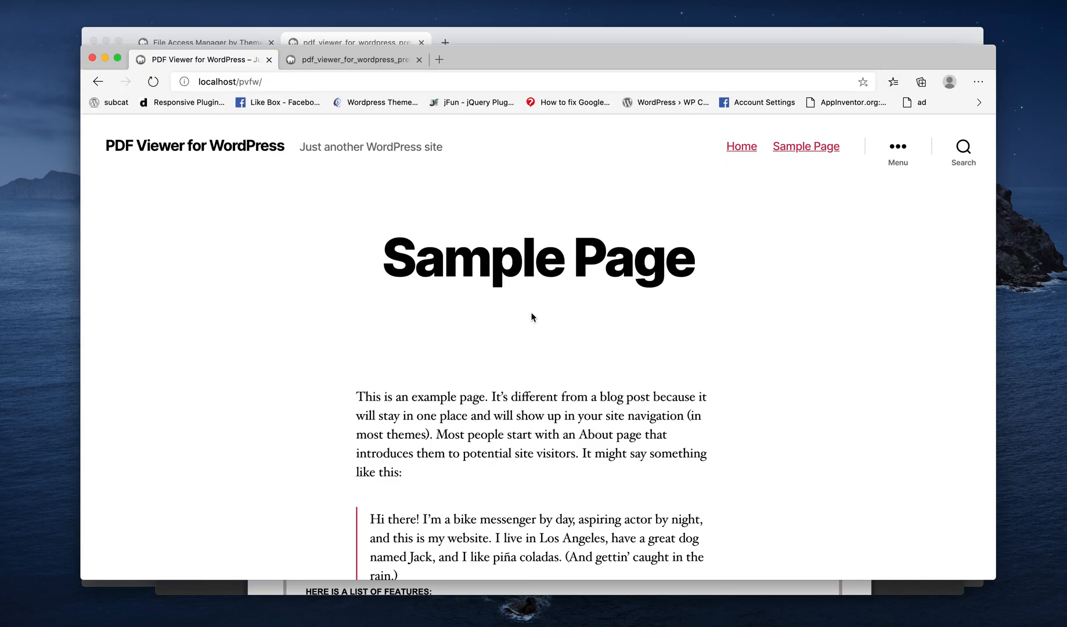
pyautogui.click(354, 59)
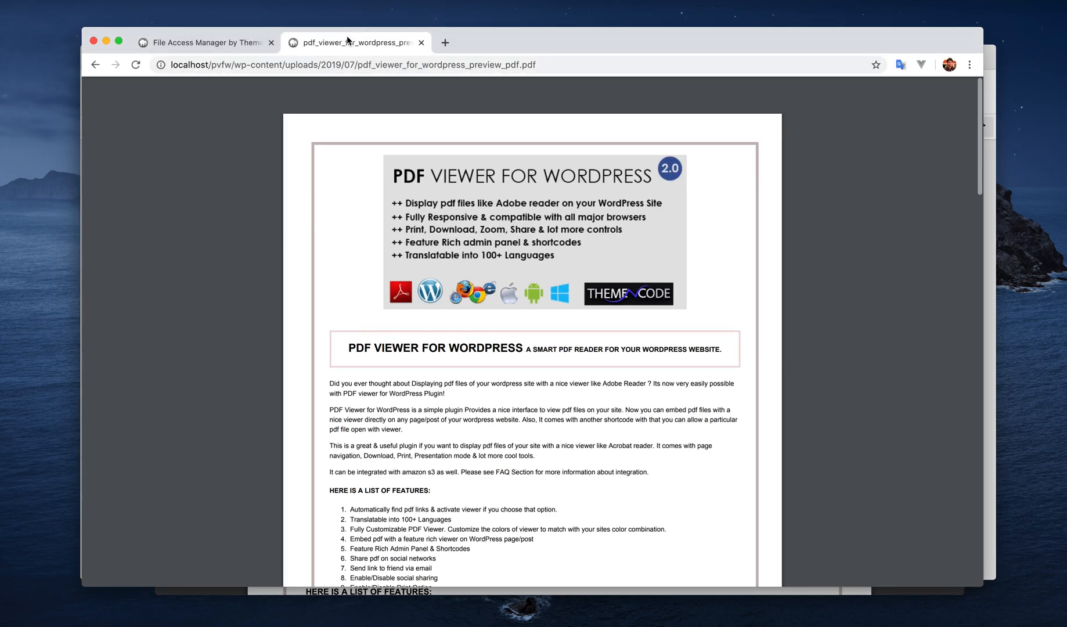
pyautogui.click(205, 41)
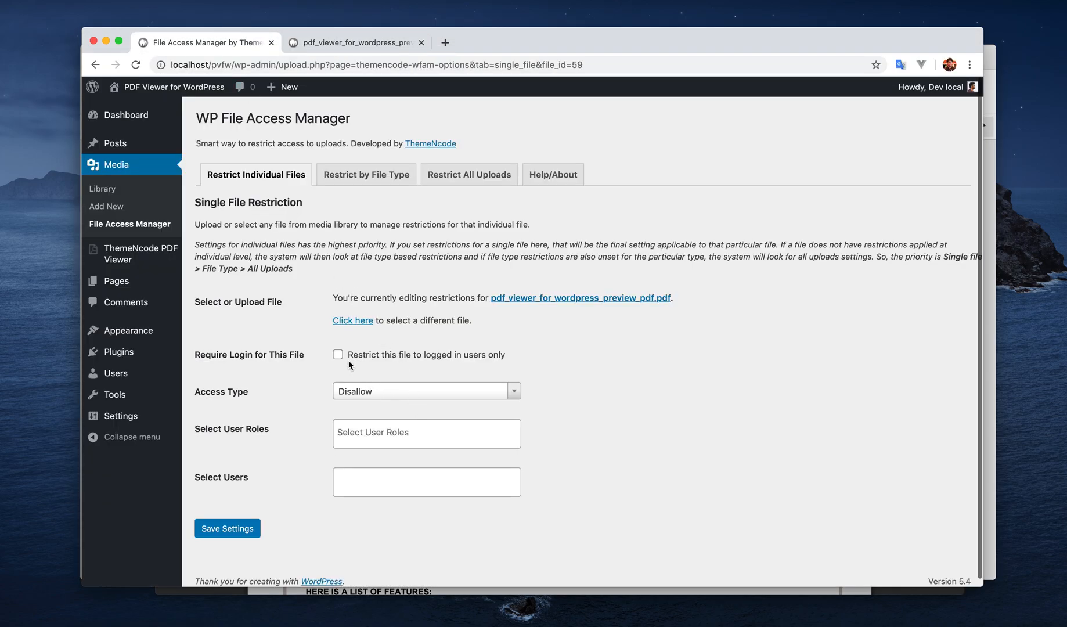
# Save the logged-in-only rule for the preview PDF and verify it in the logged-out and logged-in browsers.
pyautogui.click(227, 528)
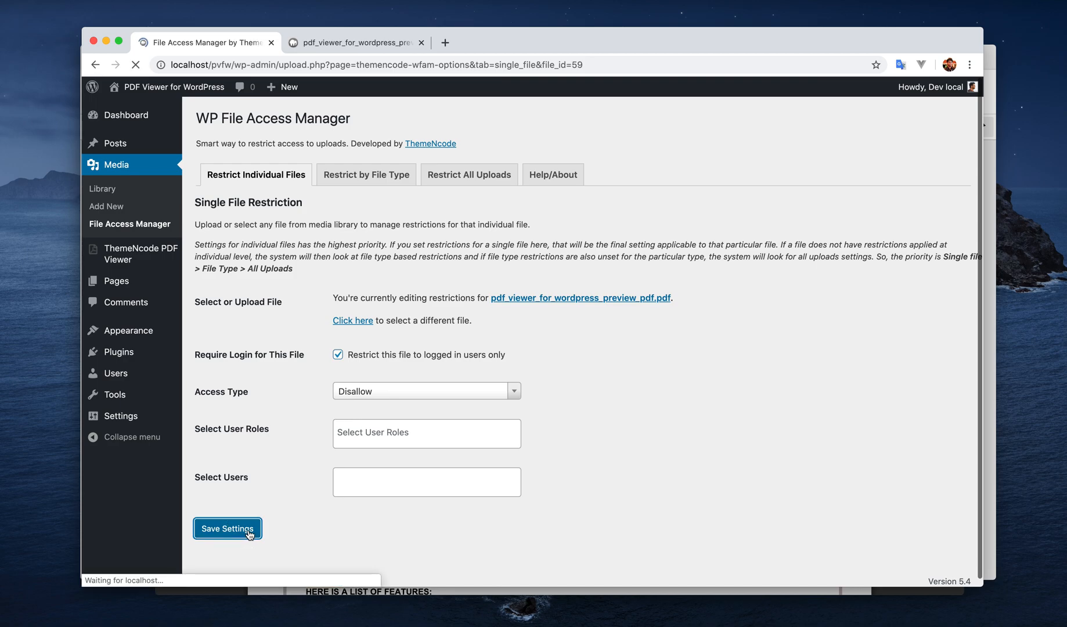
pyautogui.click(354, 41)
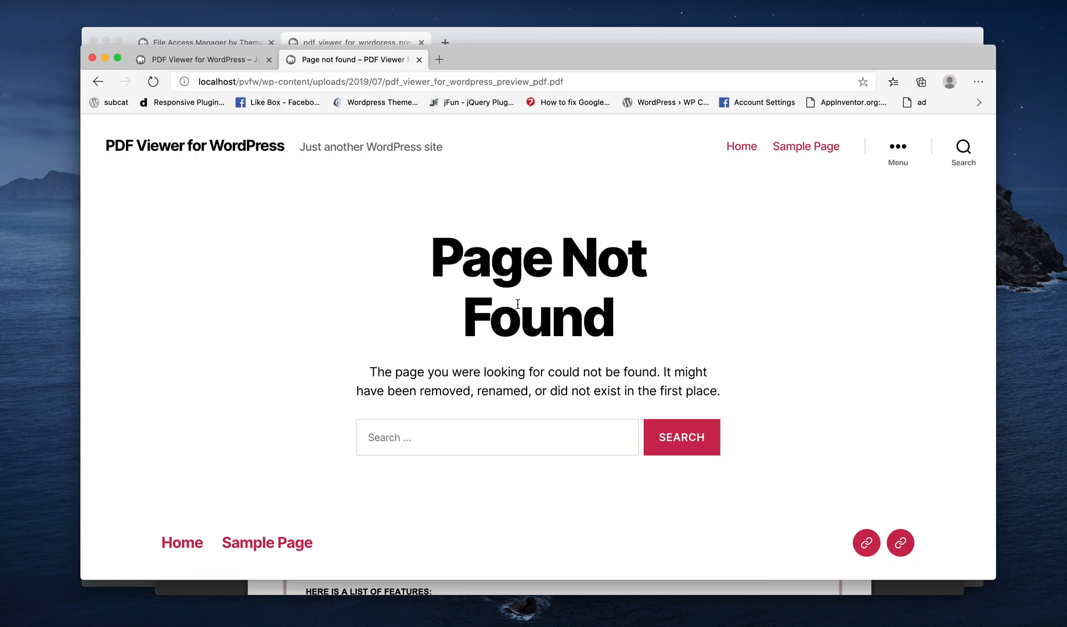
pyautogui.click(354, 42)
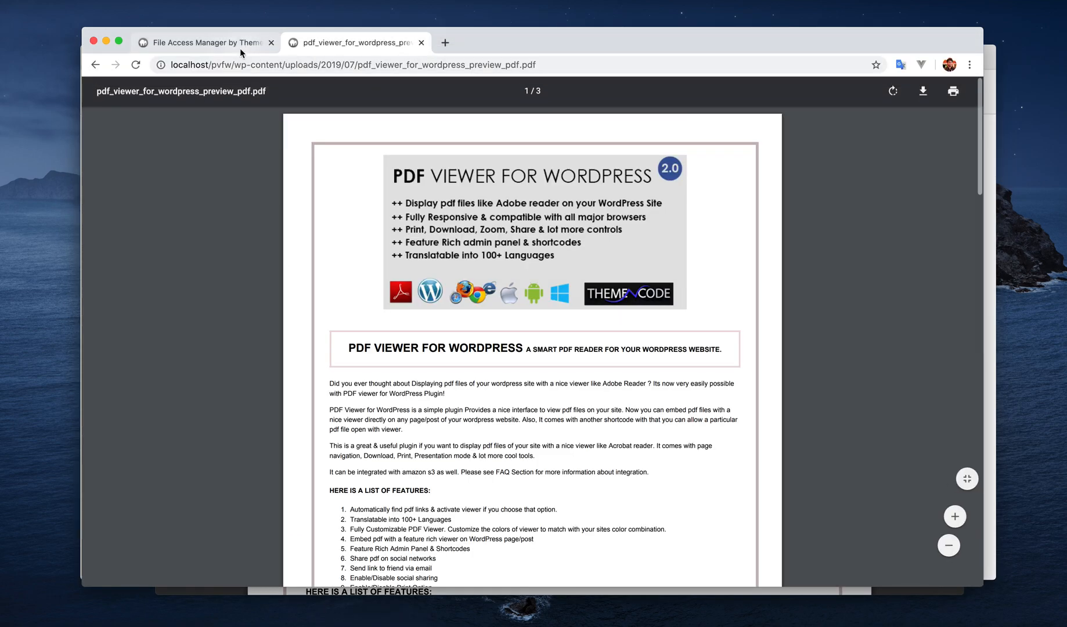
pyautogui.click(204, 41)
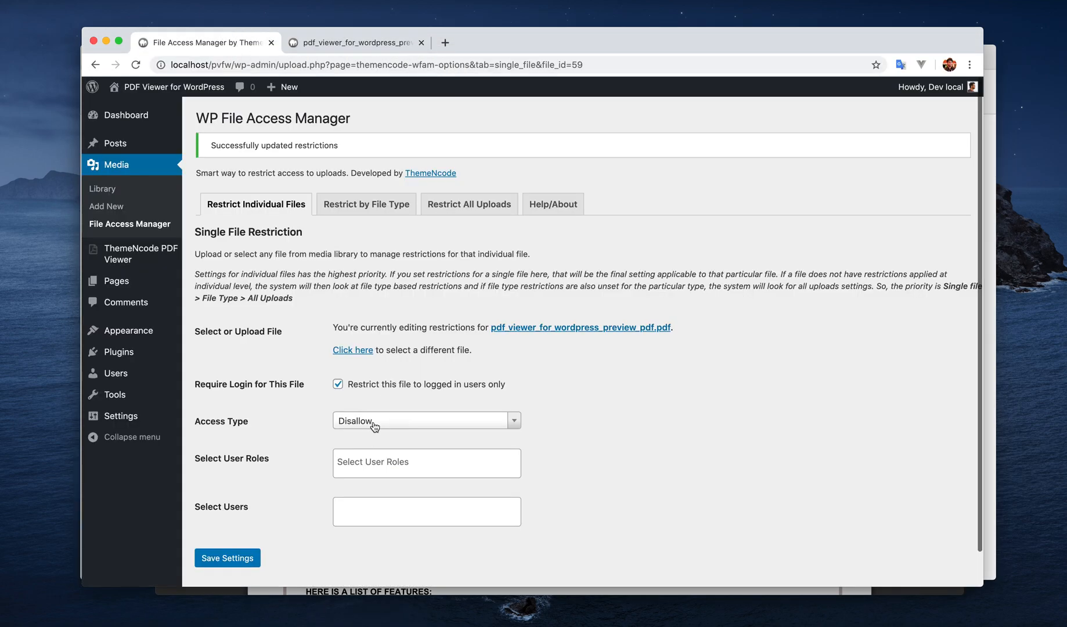
pyautogui.moveTo(259, 462)
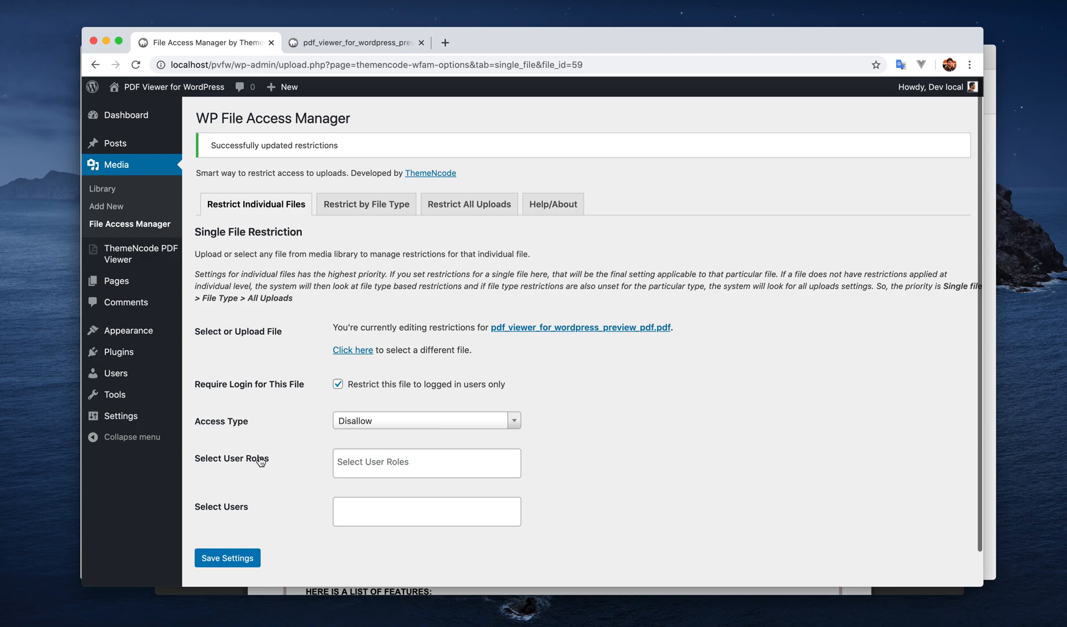
pyautogui.moveTo(290, 463)
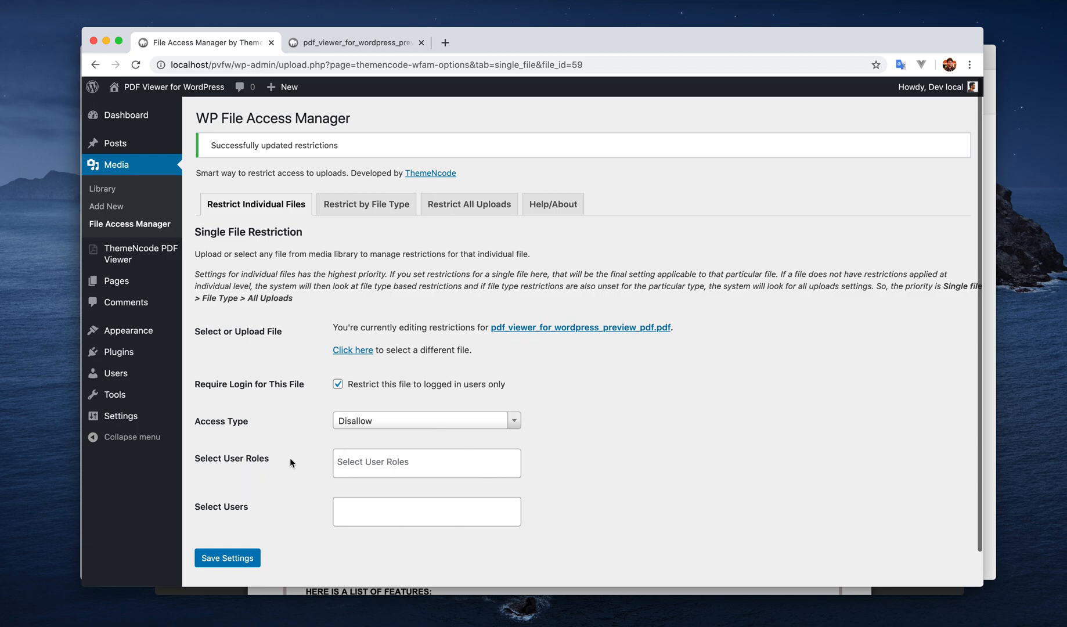
# Add the Editor role to the preview PDF's allowed roles and save the Allow rule.
pyautogui.click(425, 420)
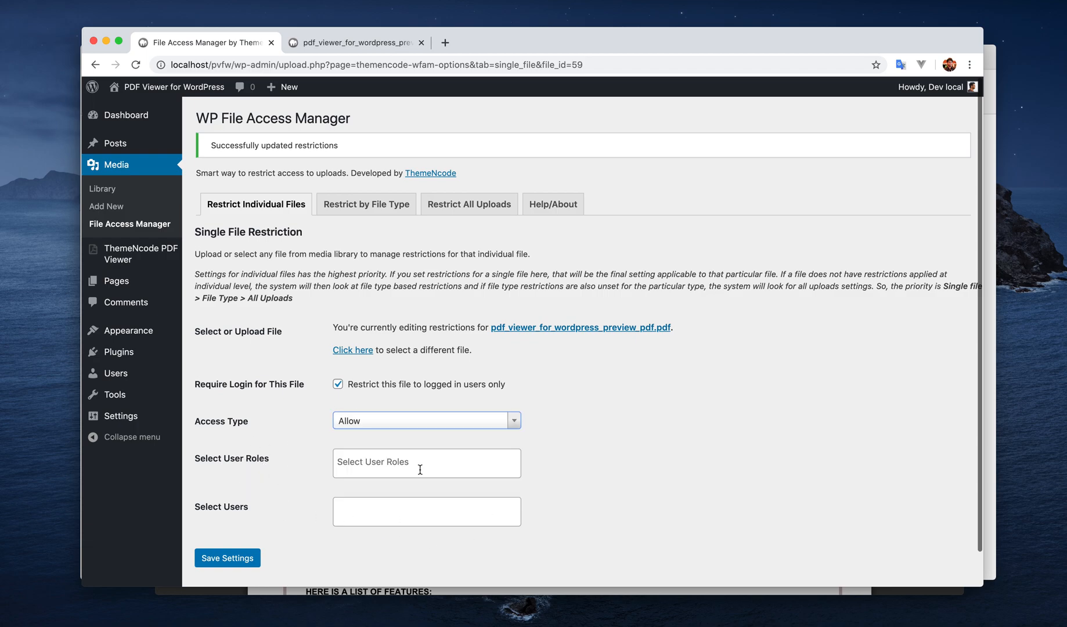
pyautogui.write('editor')
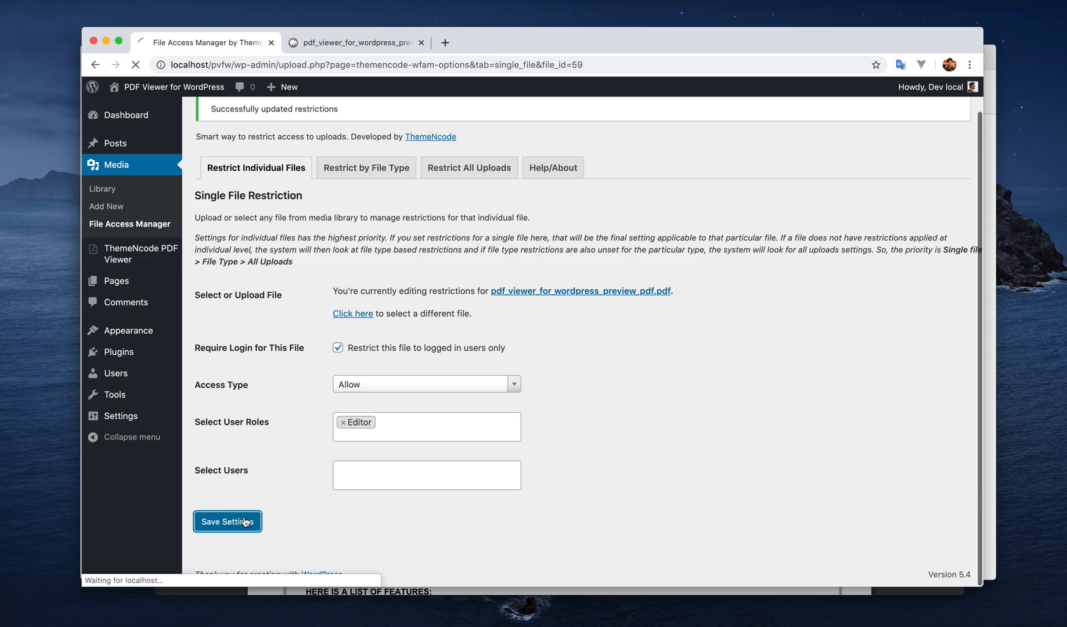
pyautogui.click(354, 42)
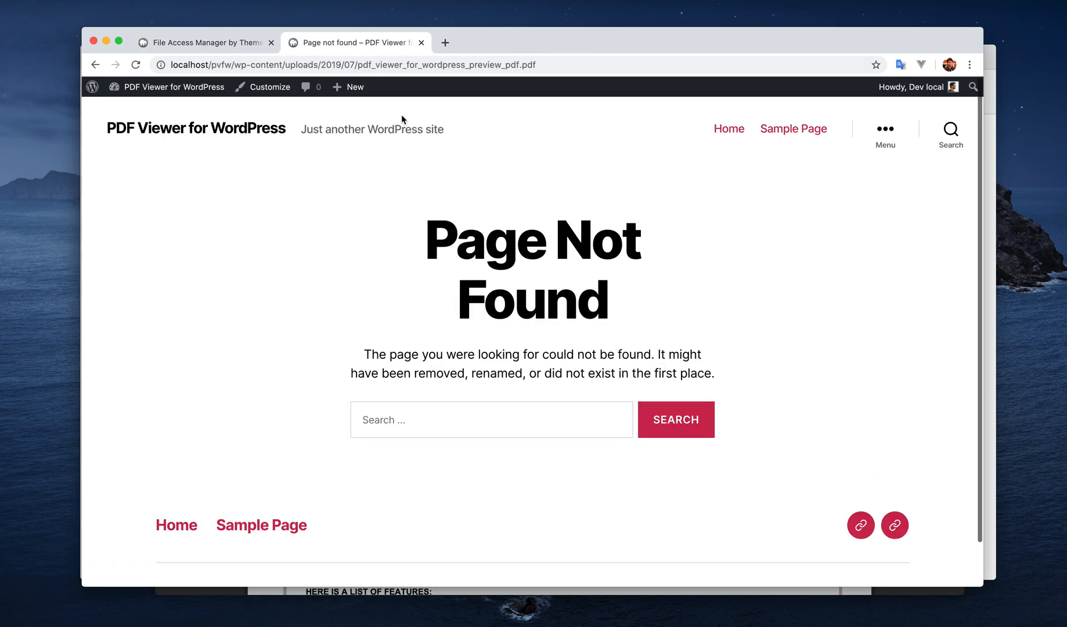
pyautogui.moveTo(571, 294)
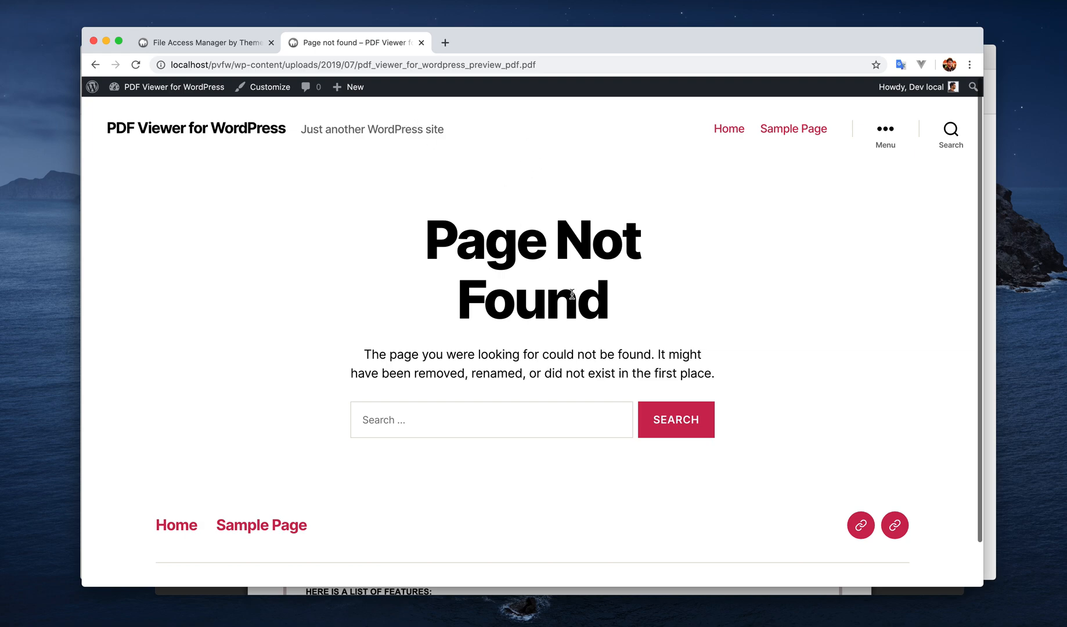
pyautogui.moveTo(568, 293)
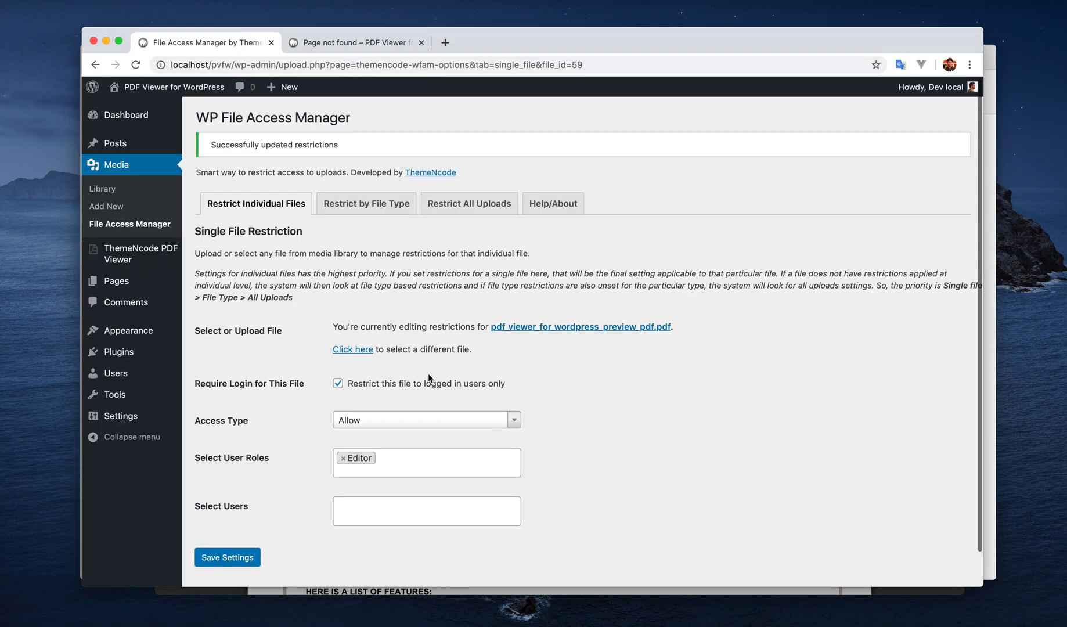
# Search for the 'admin' user in the preview PDF's Select Users field.
pyautogui.scroll(-3)
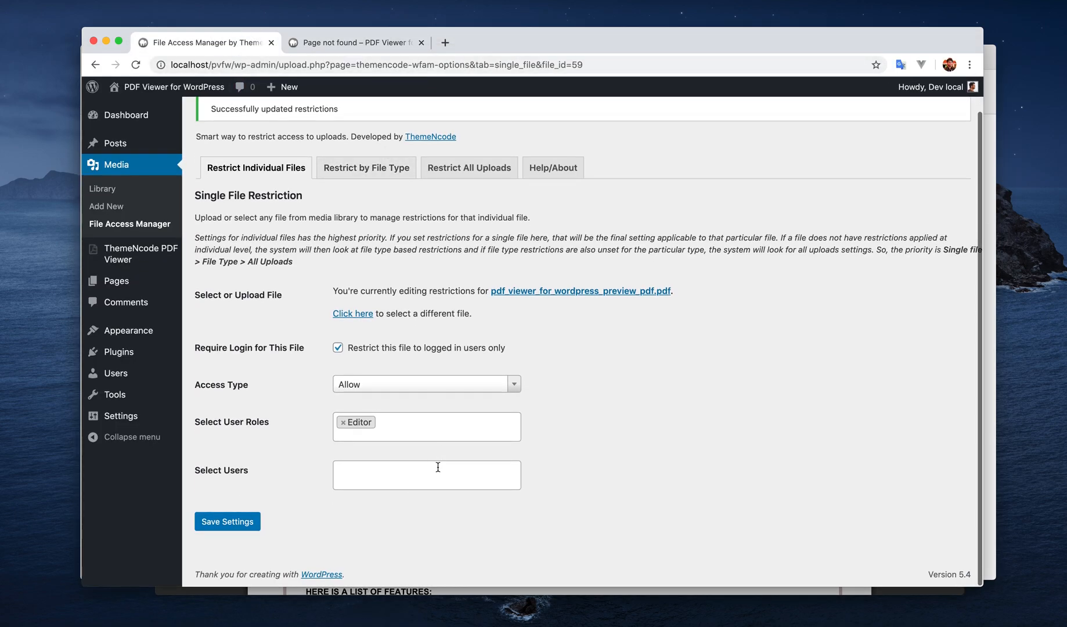
pyautogui.write('admin')
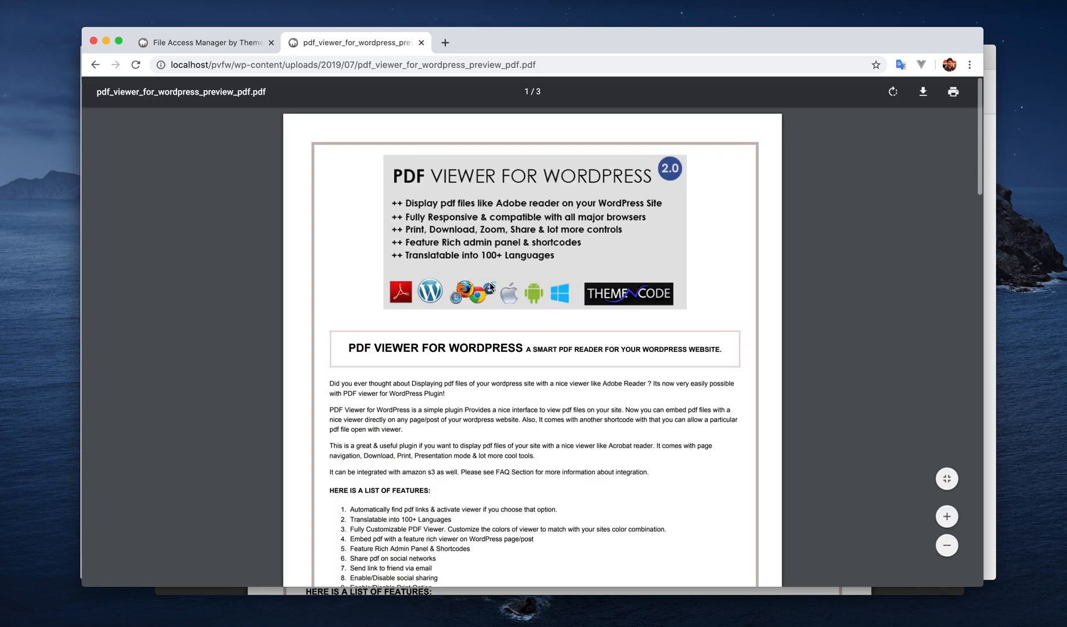
pyautogui.moveTo(704, 539)
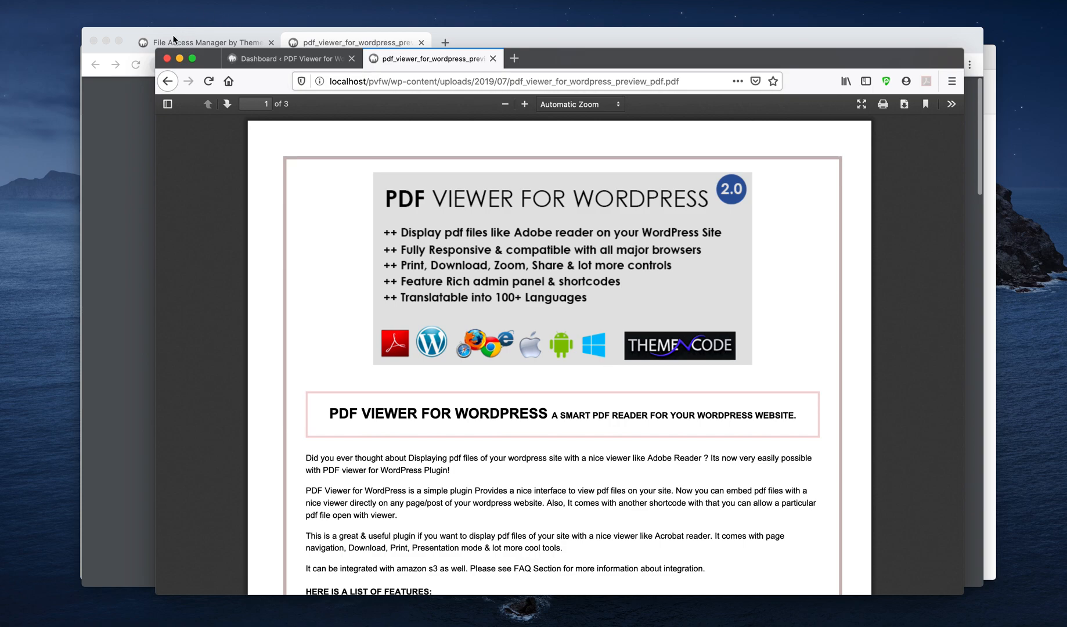
pyautogui.moveTo(176, 44)
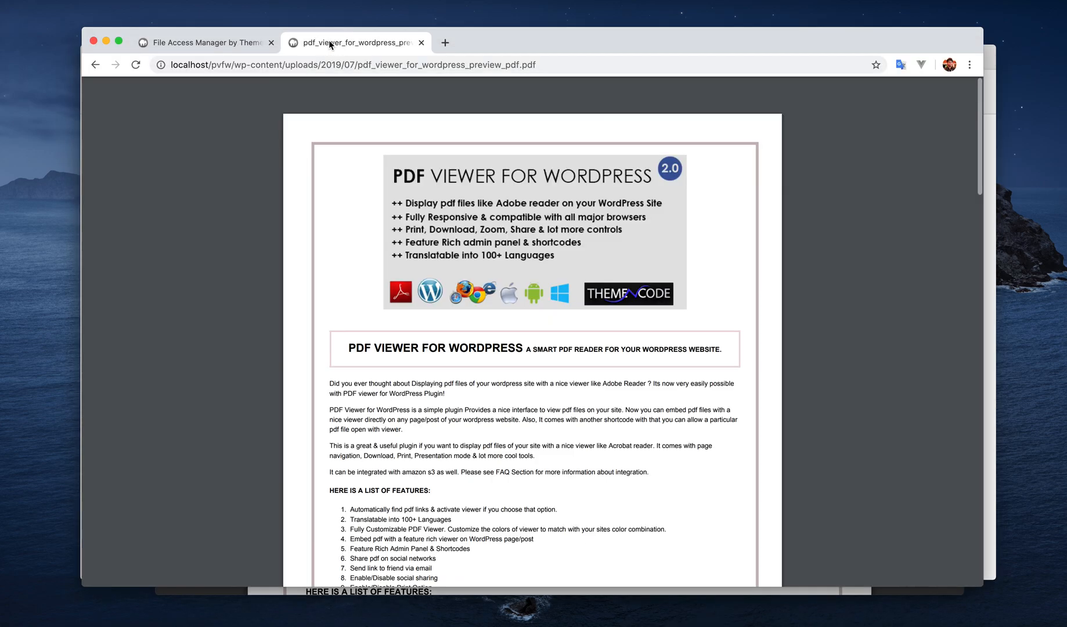
# Return to the preview PDF's restriction settings after testing the file in the browsers.
pyautogui.click(204, 42)
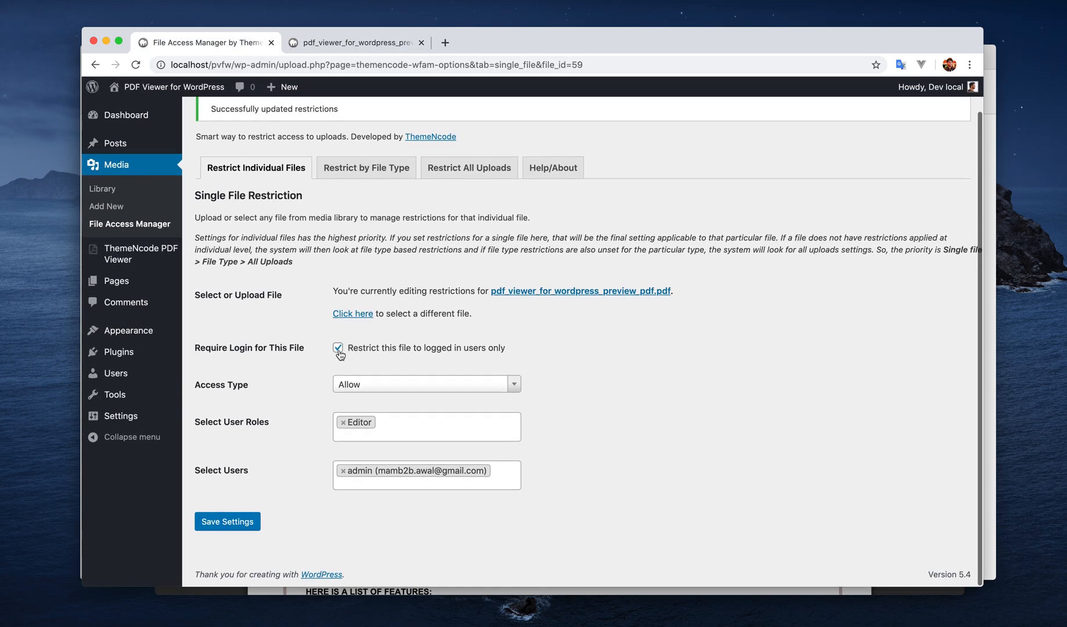
# Clear the preview PDF's login requirement, Editor role tag and admin user tag.
pyautogui.click(338, 347)
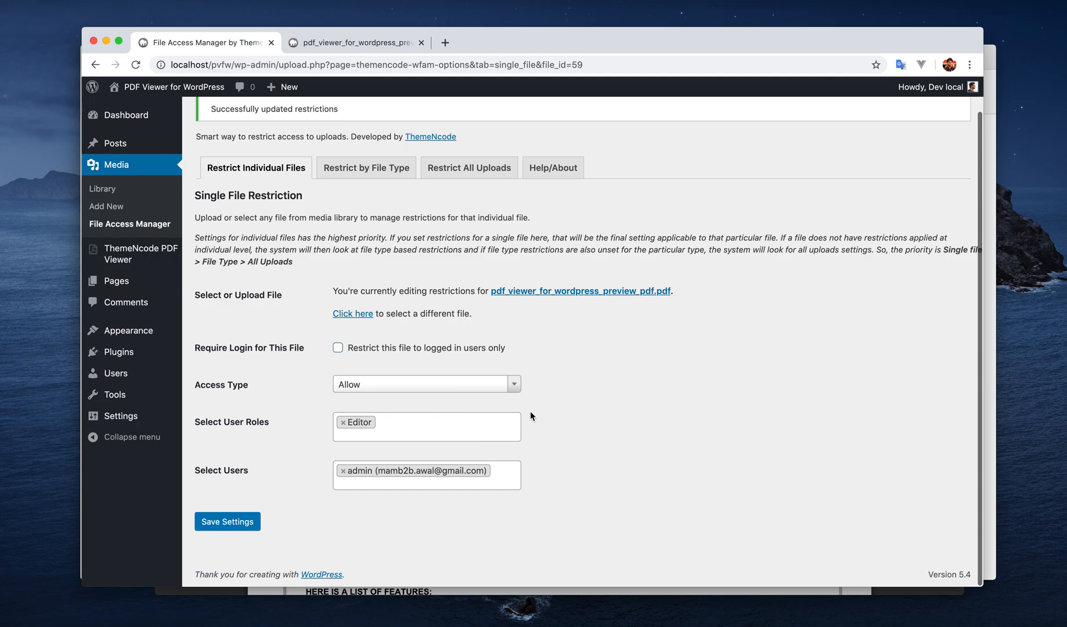
pyautogui.click(346, 422)
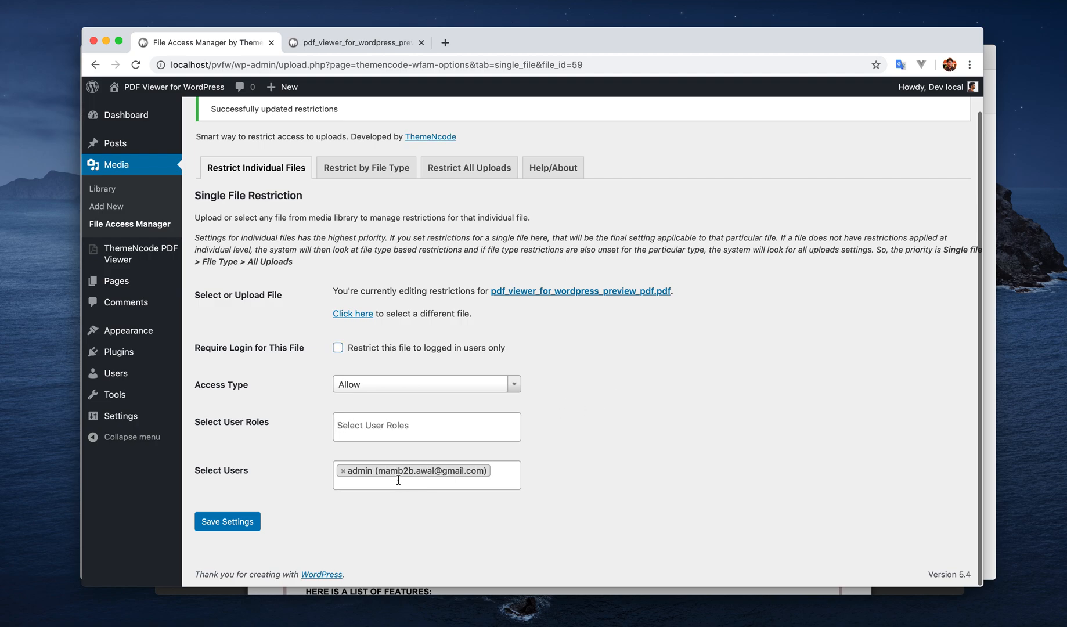
pyautogui.click(228, 521)
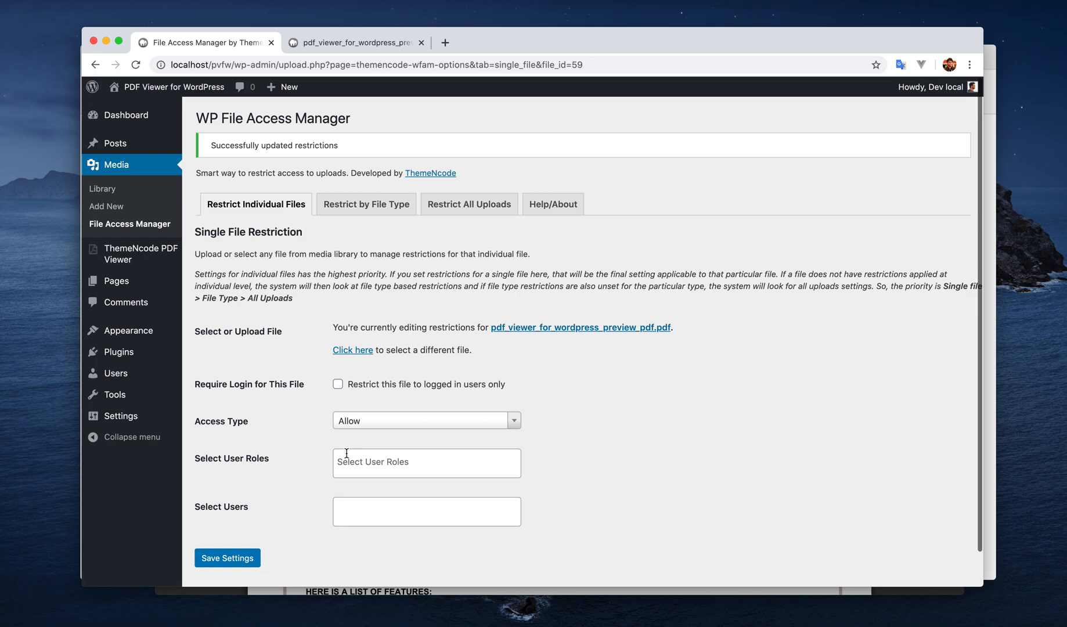
pyautogui.moveTo(361, 344)
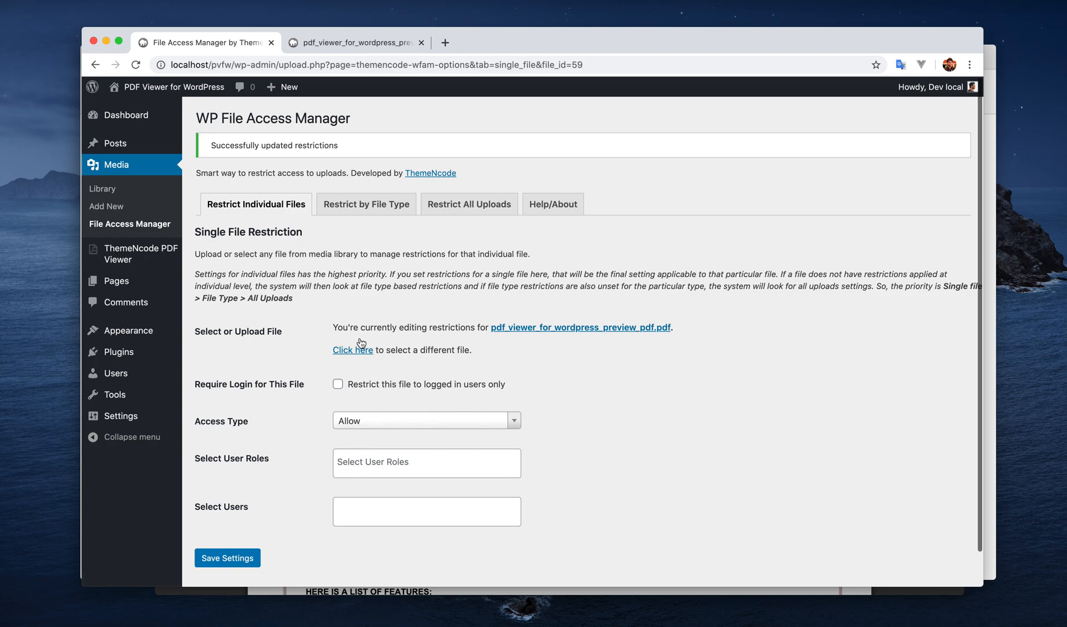
pyautogui.moveTo(398, 388)
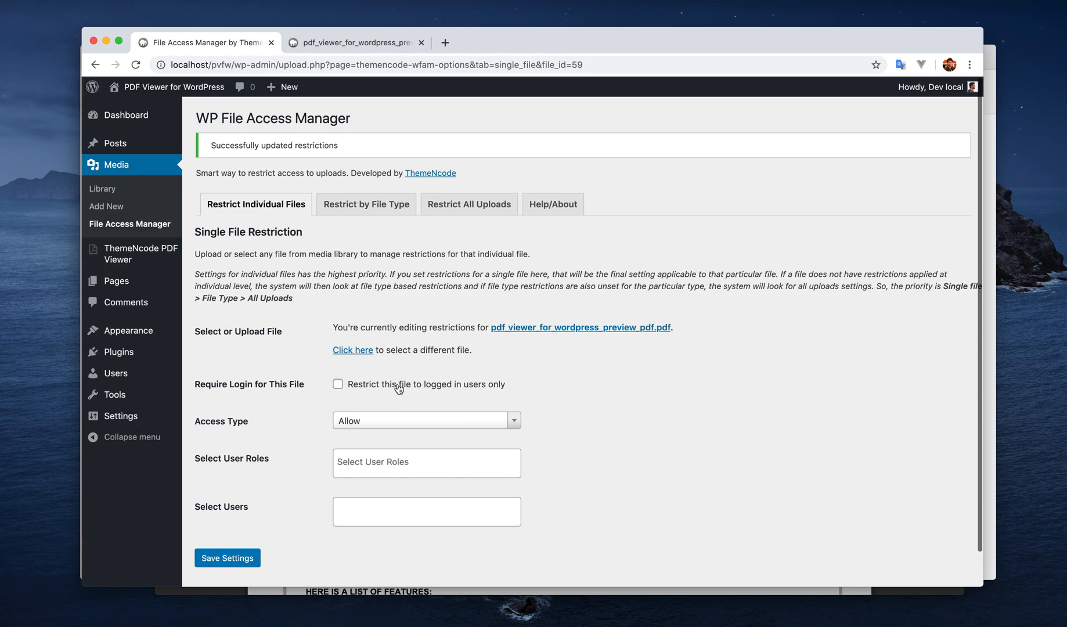
pyautogui.moveTo(377, 238)
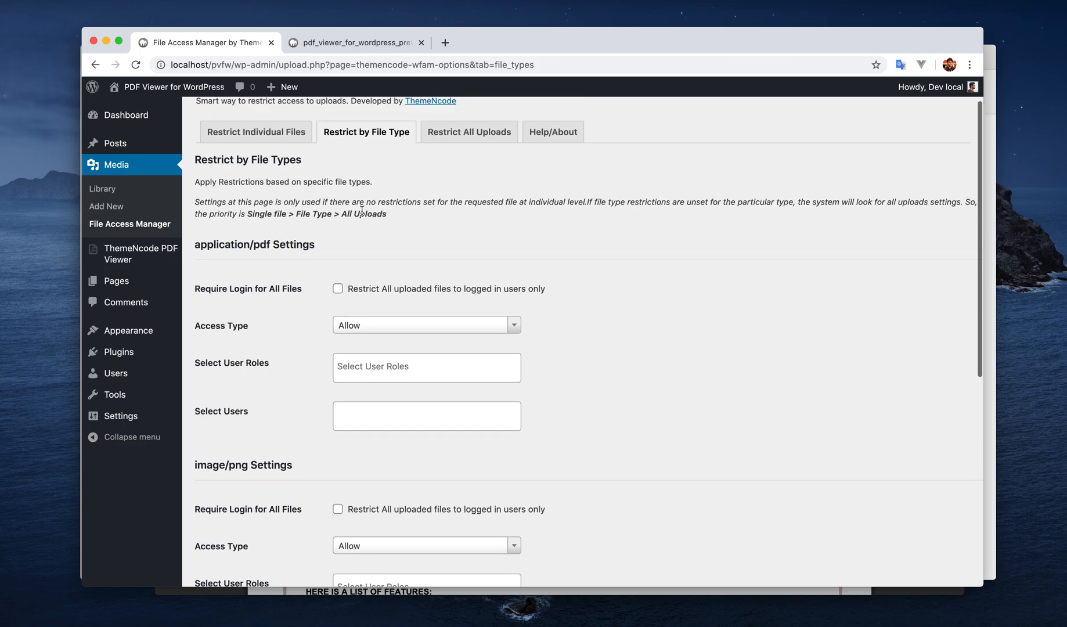
# After checking the PDF in the other browser, require login for application/pdf files and save the file type restrictions.
pyautogui.scroll(3)
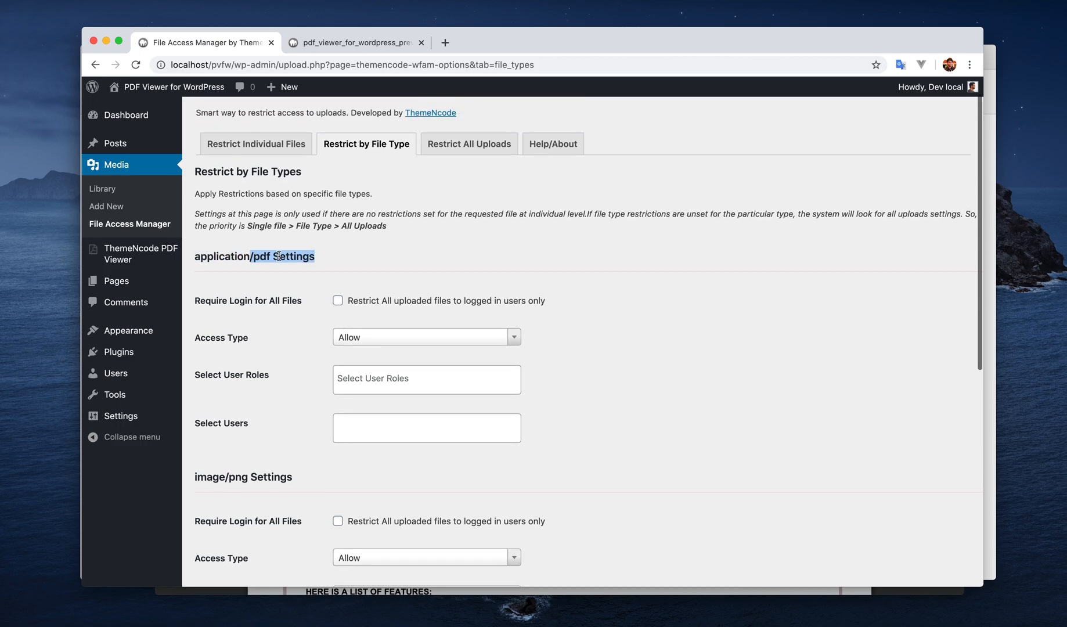
pyautogui.click(354, 42)
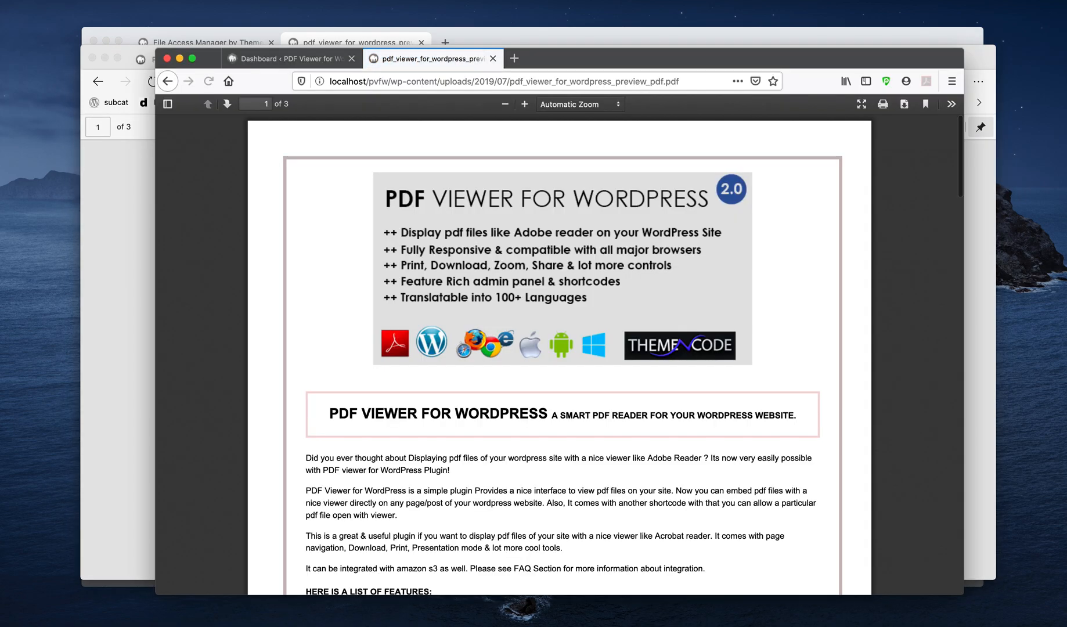
pyautogui.click(204, 42)
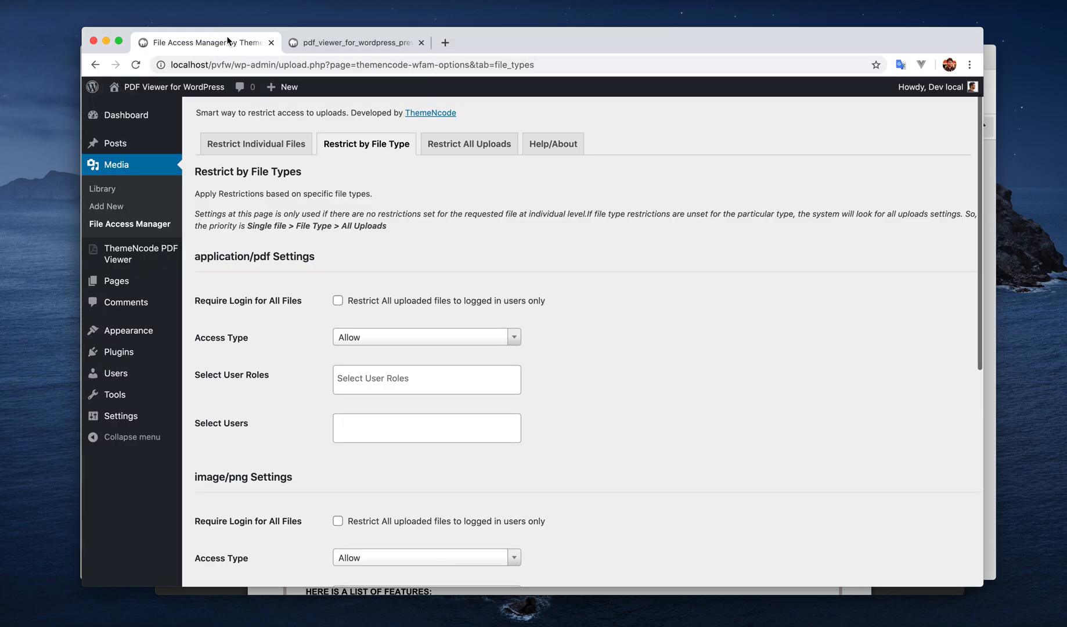
pyautogui.click(338, 300)
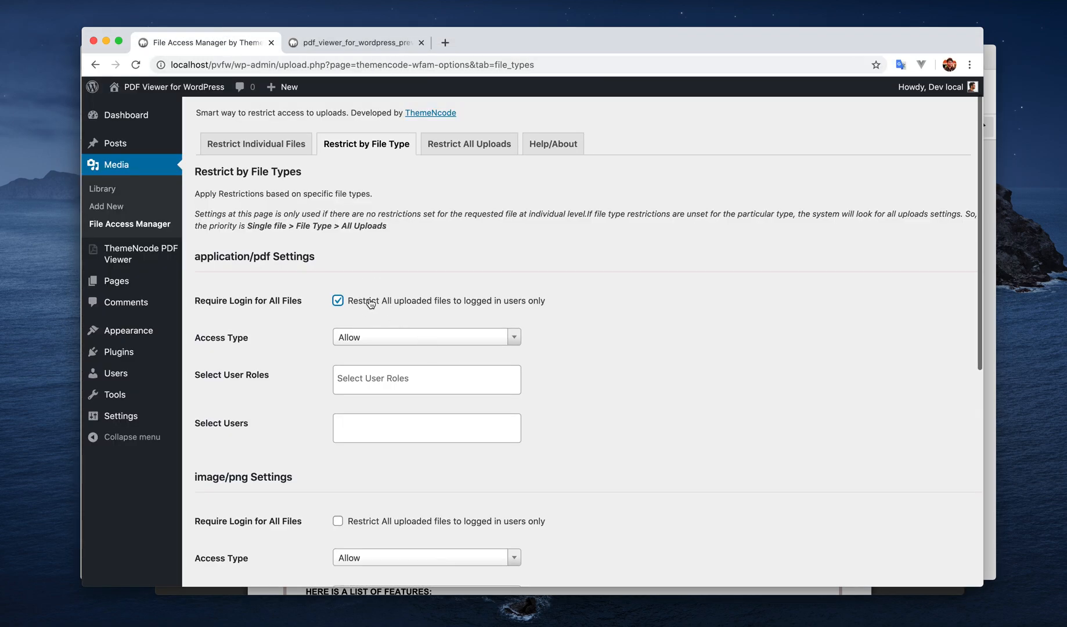
pyautogui.scroll(-3)
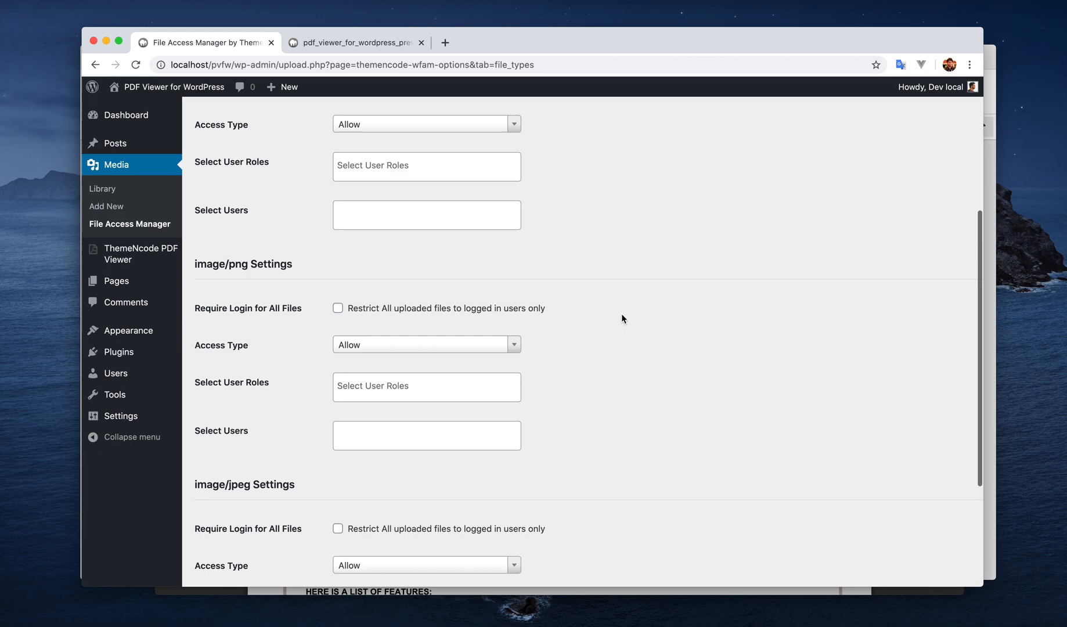
pyautogui.scroll(-3)
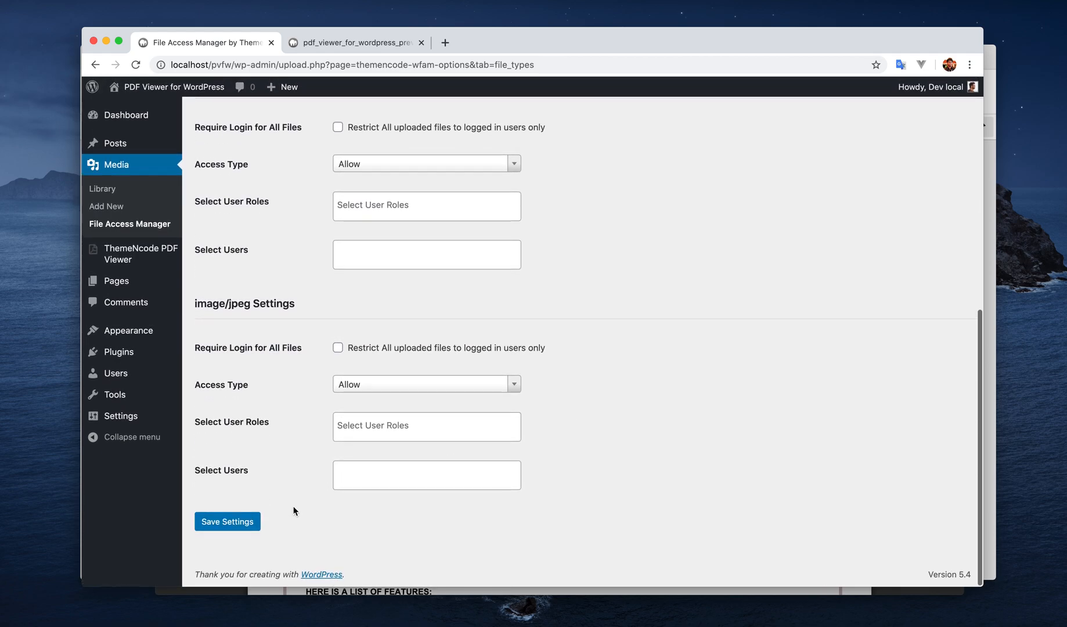
pyautogui.click(226, 521)
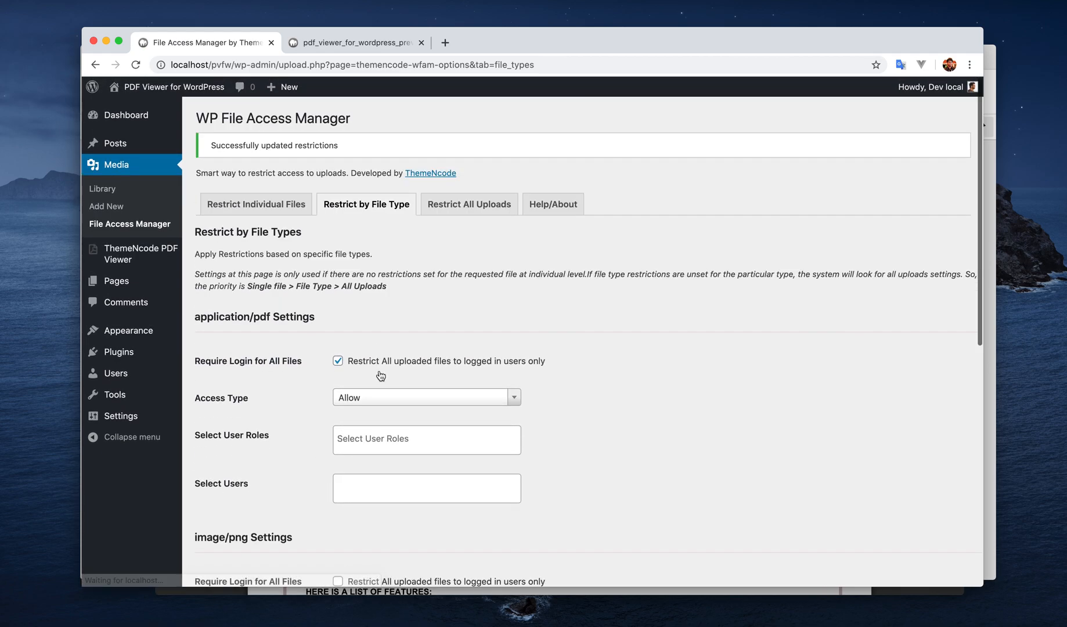
# Confirm the PDF is blocked when logged out, then save the cleared PDF login requirement and retest the link.
pyautogui.click(354, 42)
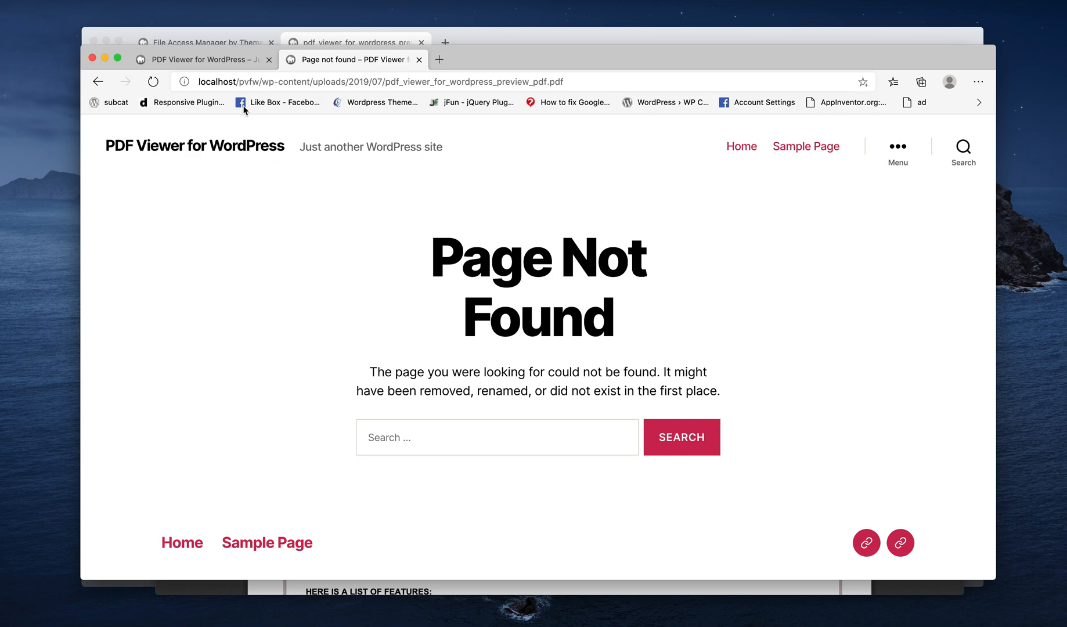
pyautogui.click(204, 42)
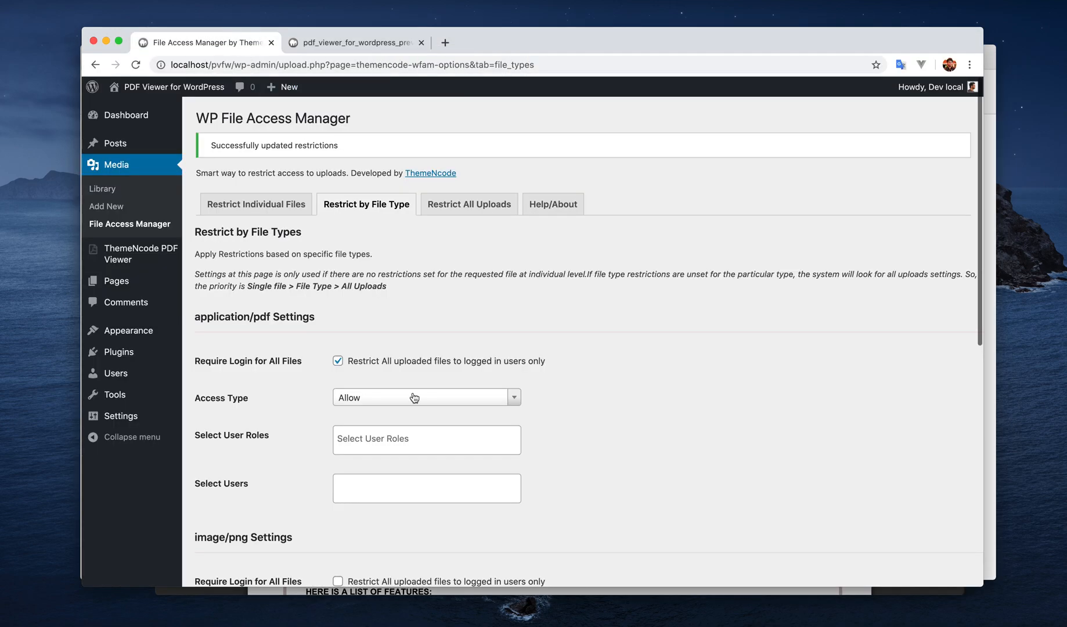
pyautogui.moveTo(410, 474)
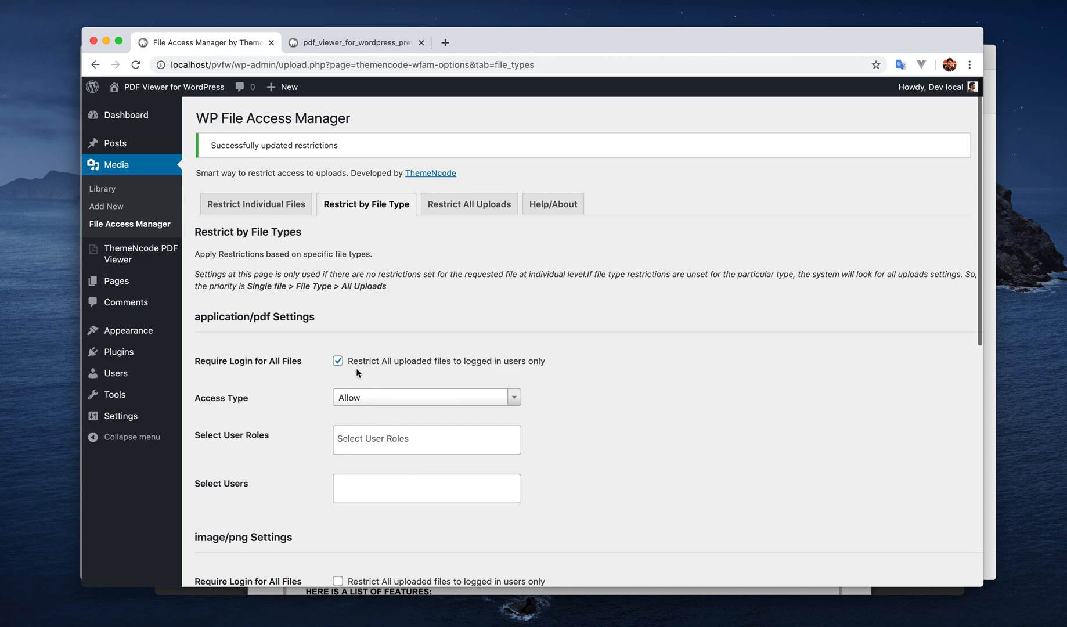
pyautogui.scroll(-3)
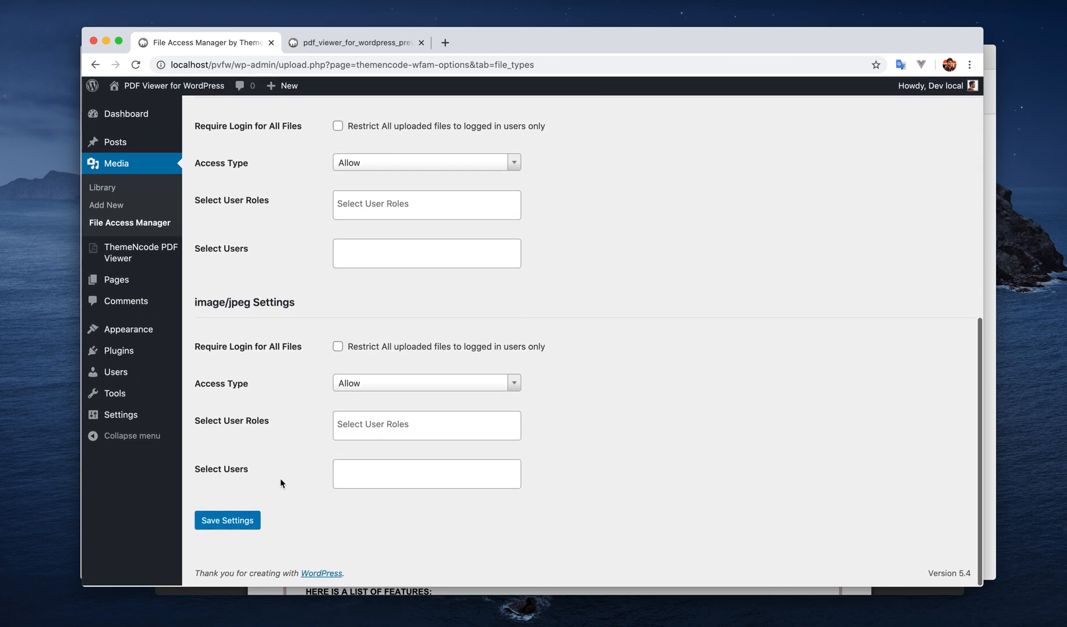
pyautogui.click(226, 520)
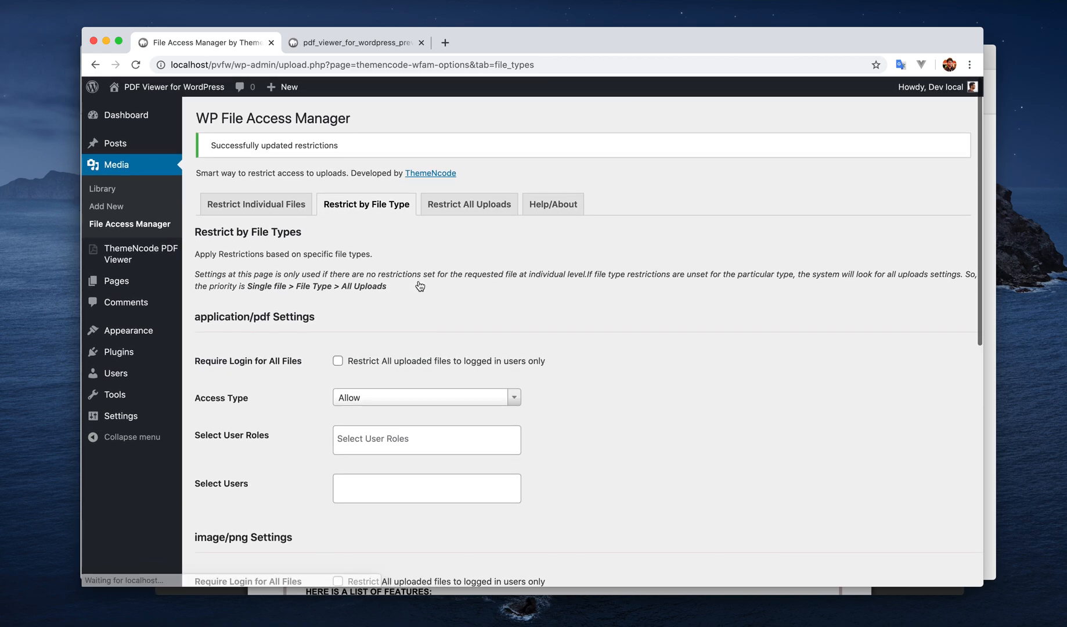
pyautogui.click(354, 41)
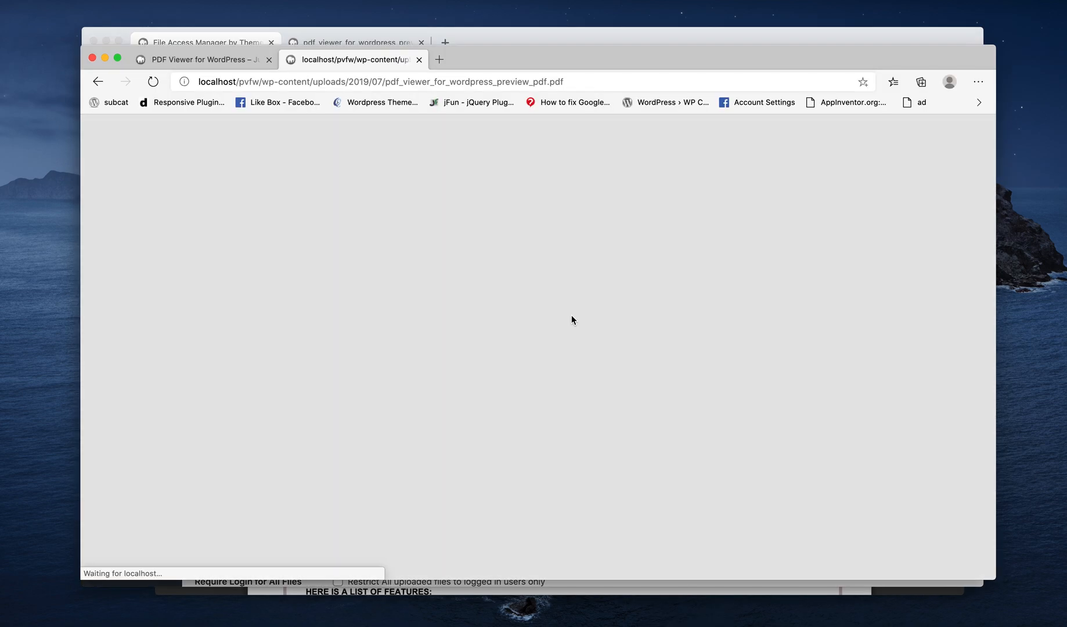
pyautogui.click(204, 41)
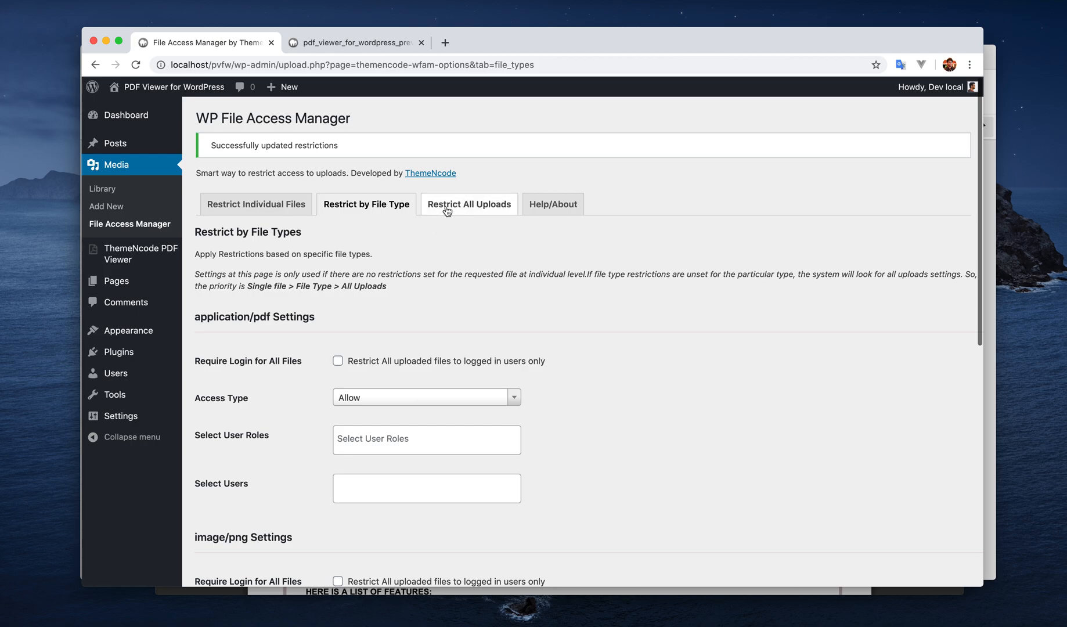
# Require login for every uploaded file under Restrict All Uploads, save it and check access from the other browser.
pyautogui.click(469, 204)
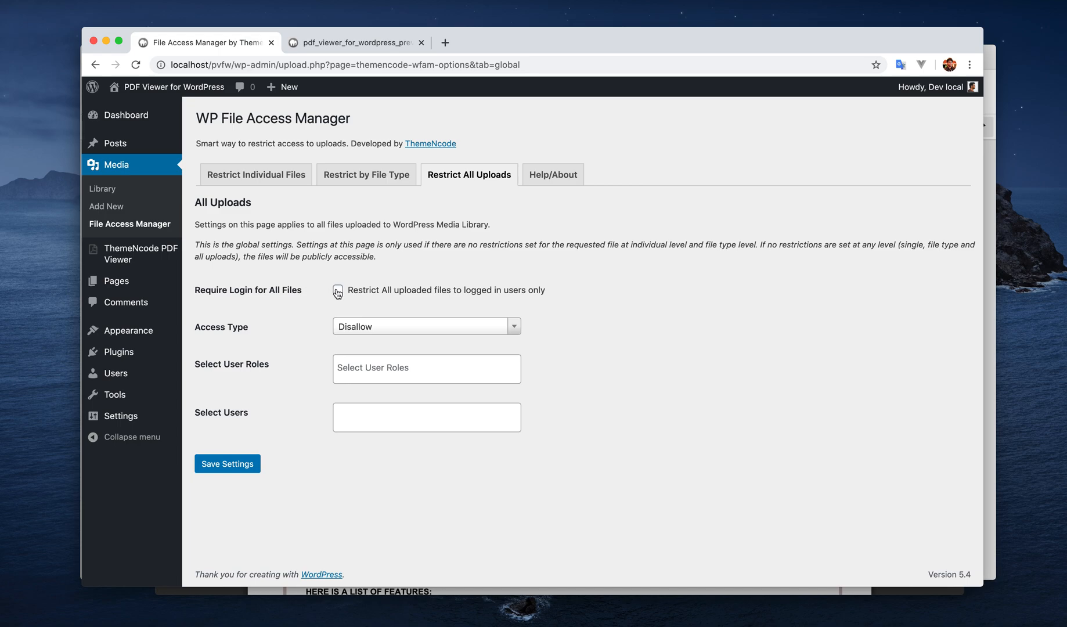
pyautogui.click(338, 291)
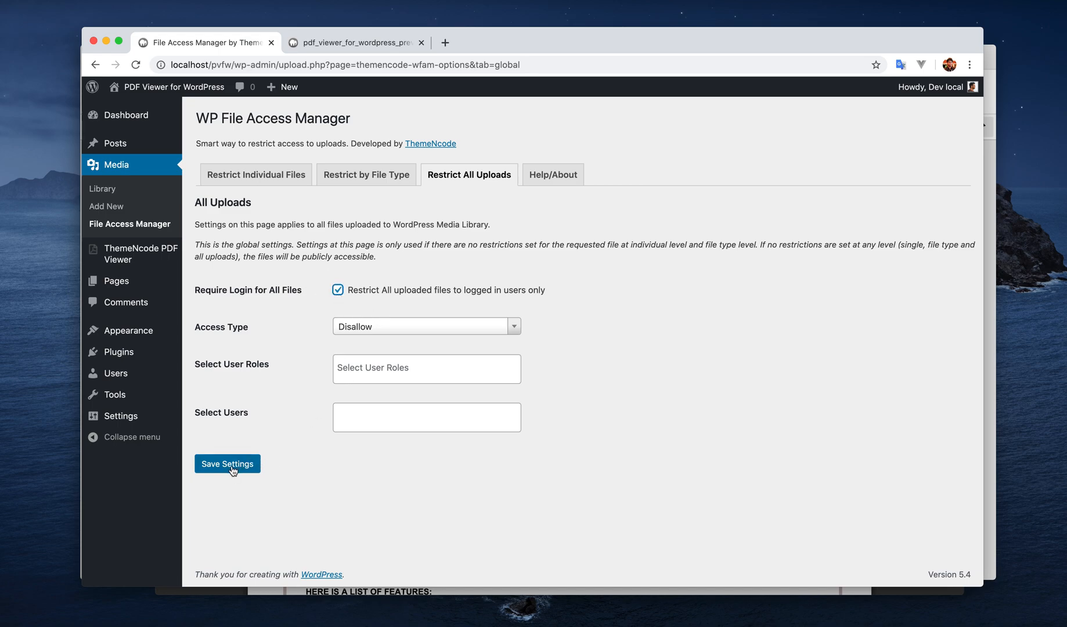
pyautogui.click(227, 464)
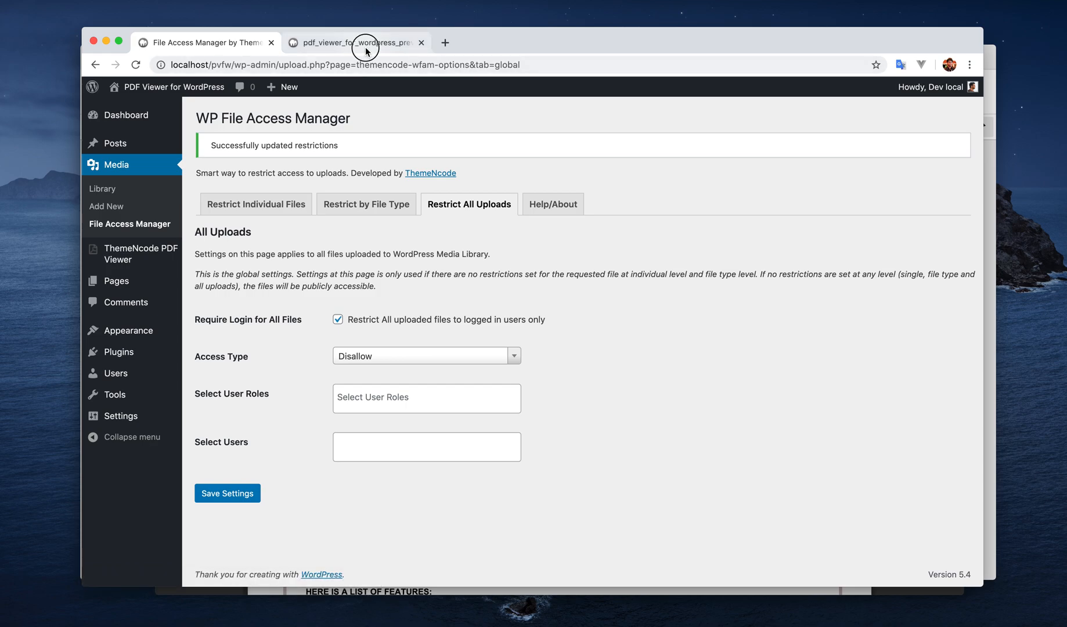
pyautogui.click(354, 42)
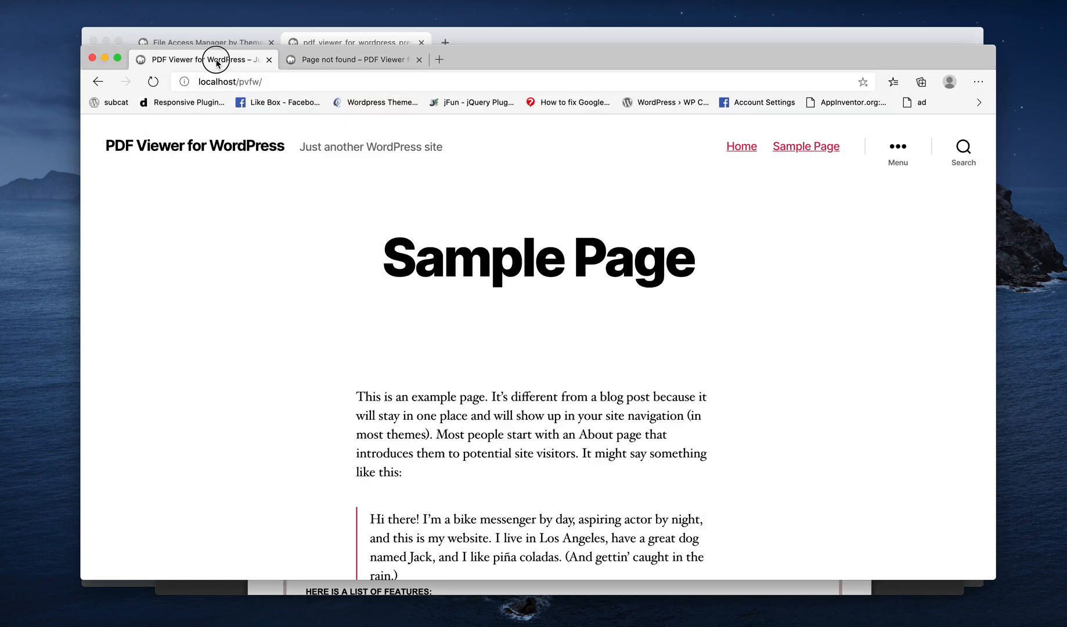
pyautogui.click(205, 42)
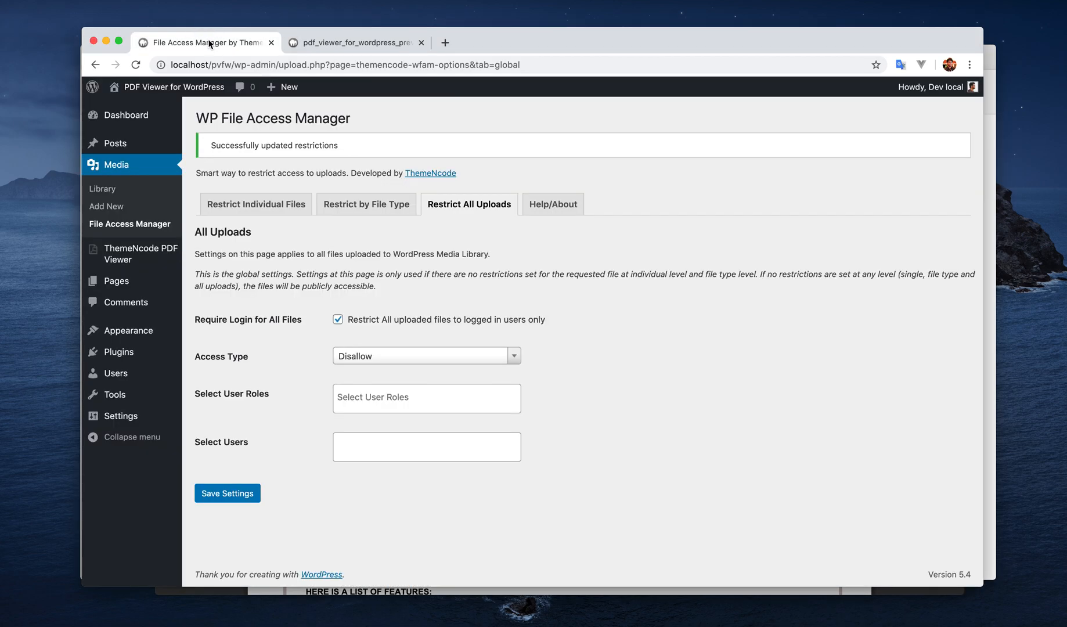
# Add the editor user to the All Uploads users list and check the PDF still opens for the admin.
pyautogui.write('ed')
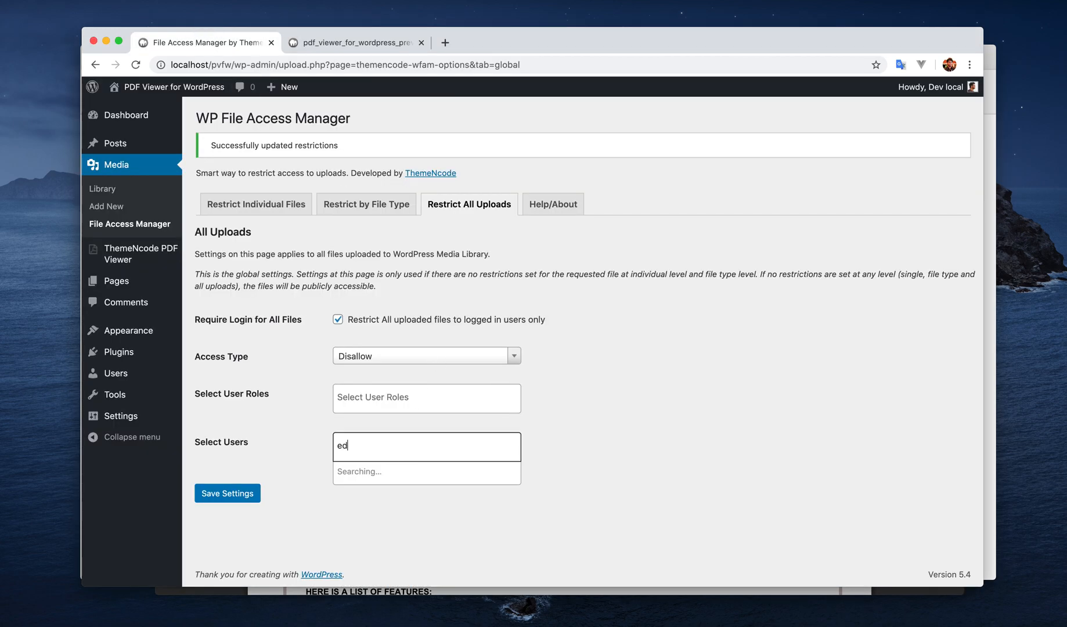
pyautogui.click(408, 472)
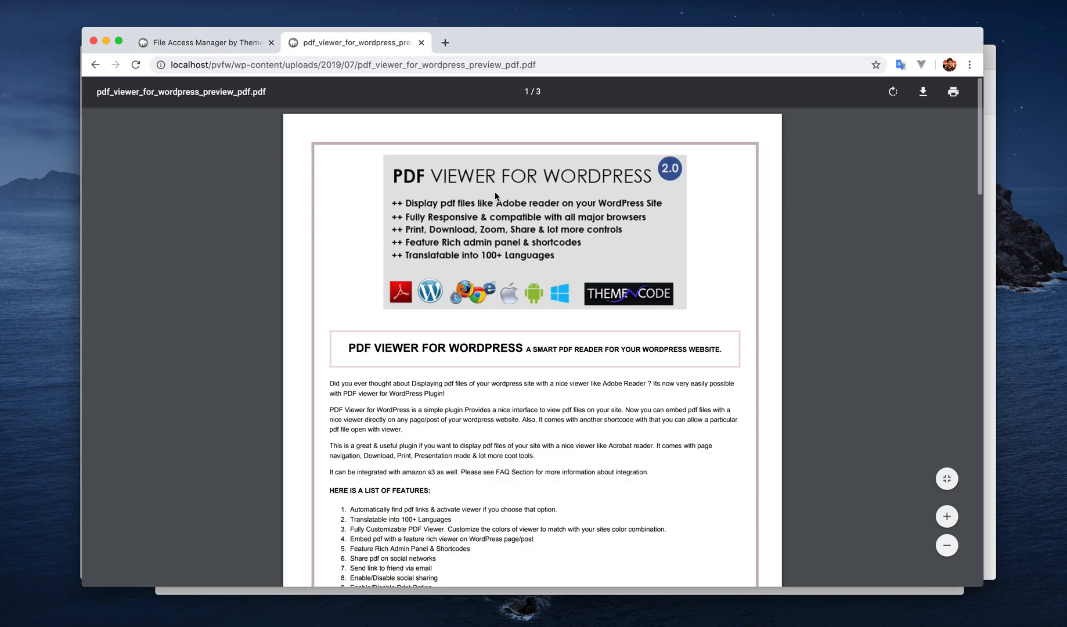
pyautogui.moveTo(281, 129)
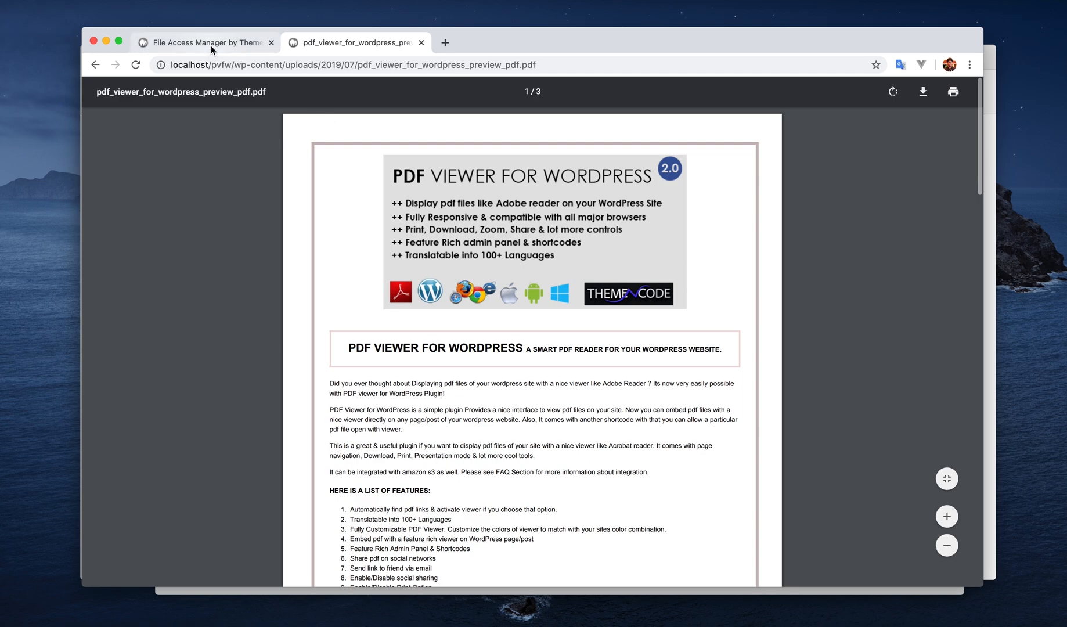
pyautogui.click(205, 42)
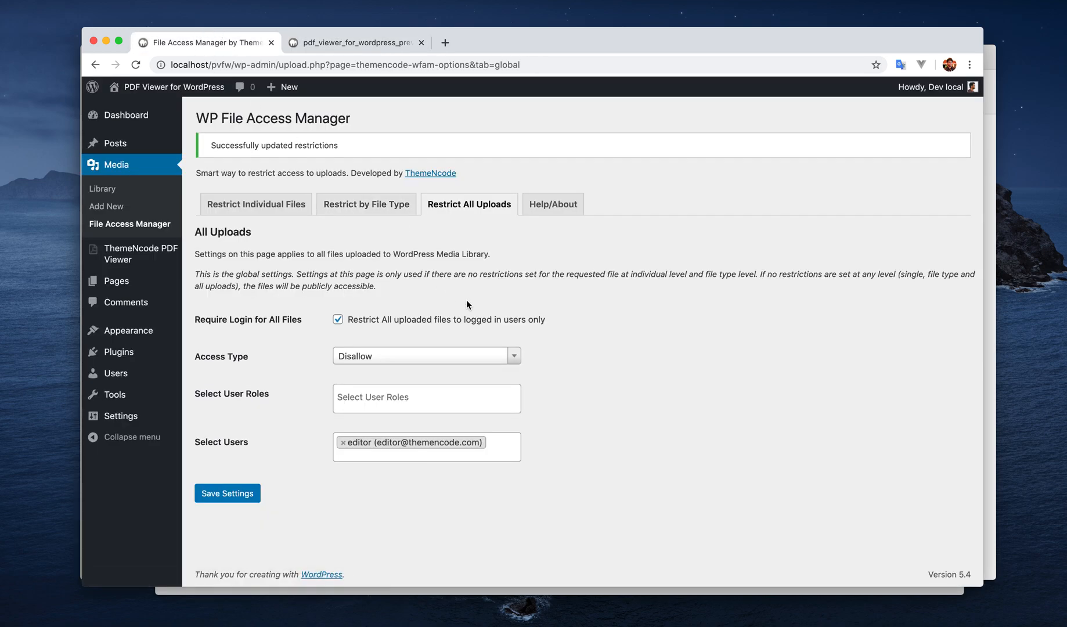
pyautogui.moveTo(552, 204)
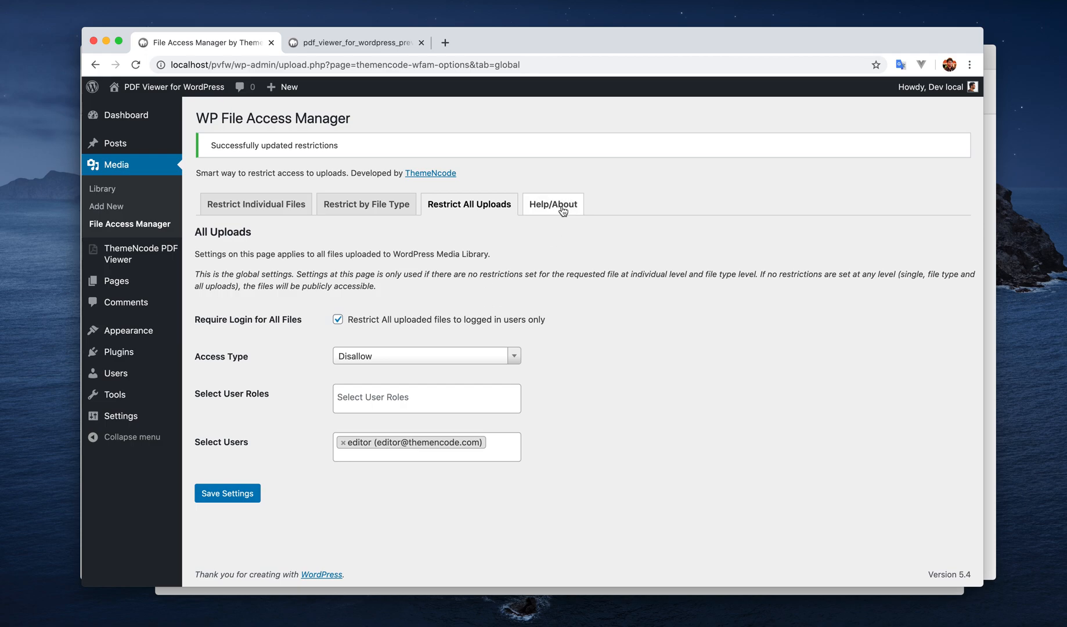
# Show the plugin's Help/About section with documentation and support details.
pyautogui.click(552, 204)
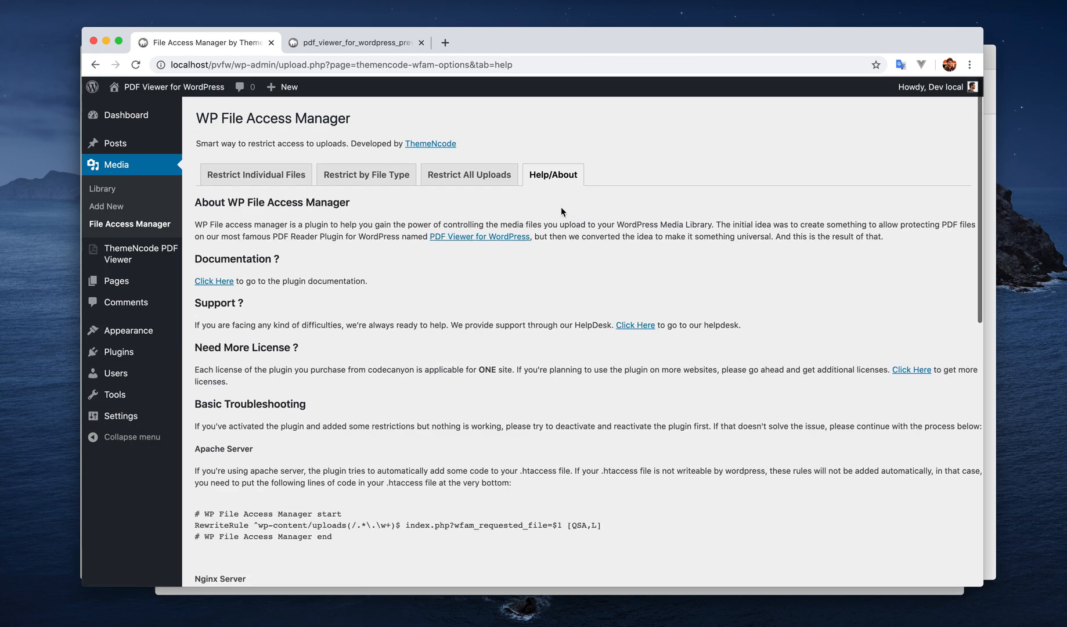
pyautogui.moveTo(635, 325)
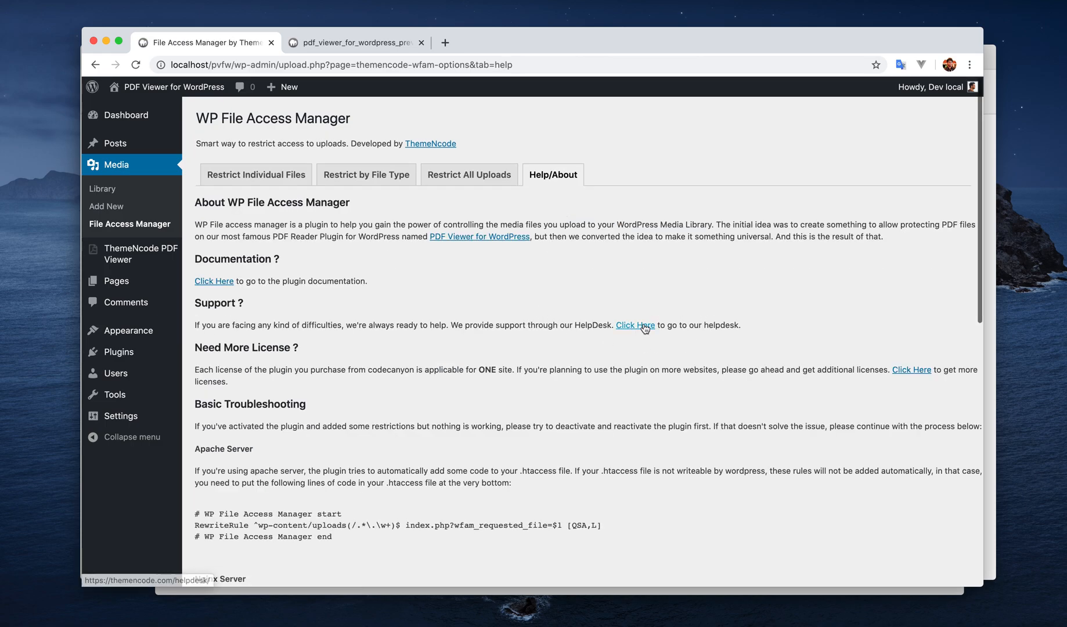